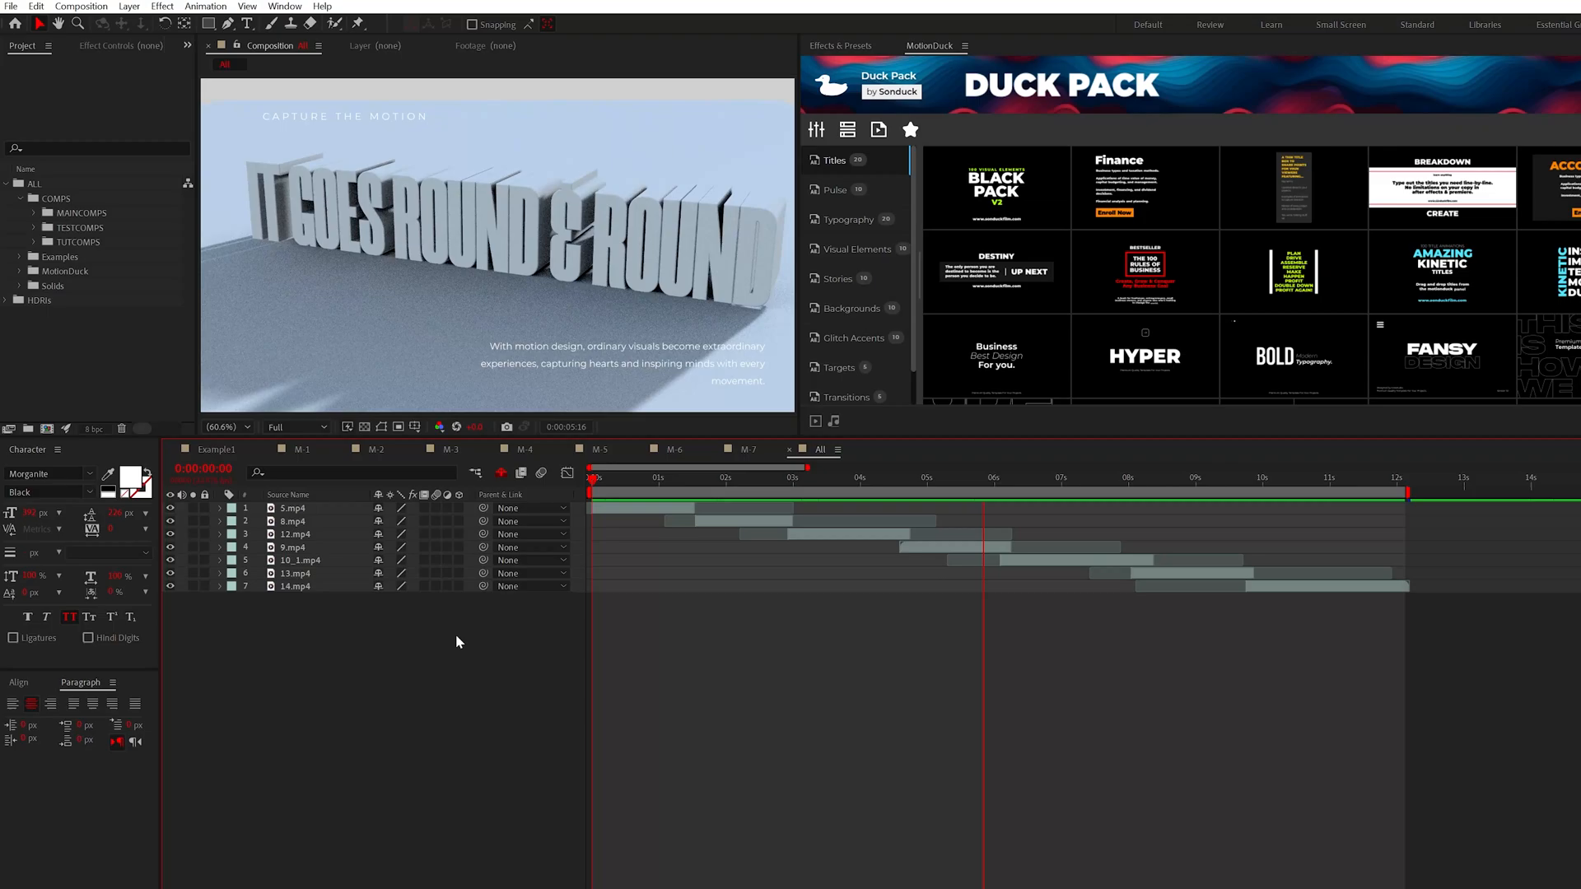
Step: Look at the finished M-5 ring composition, then switch to the Example1 composition
left_click(631, 475)
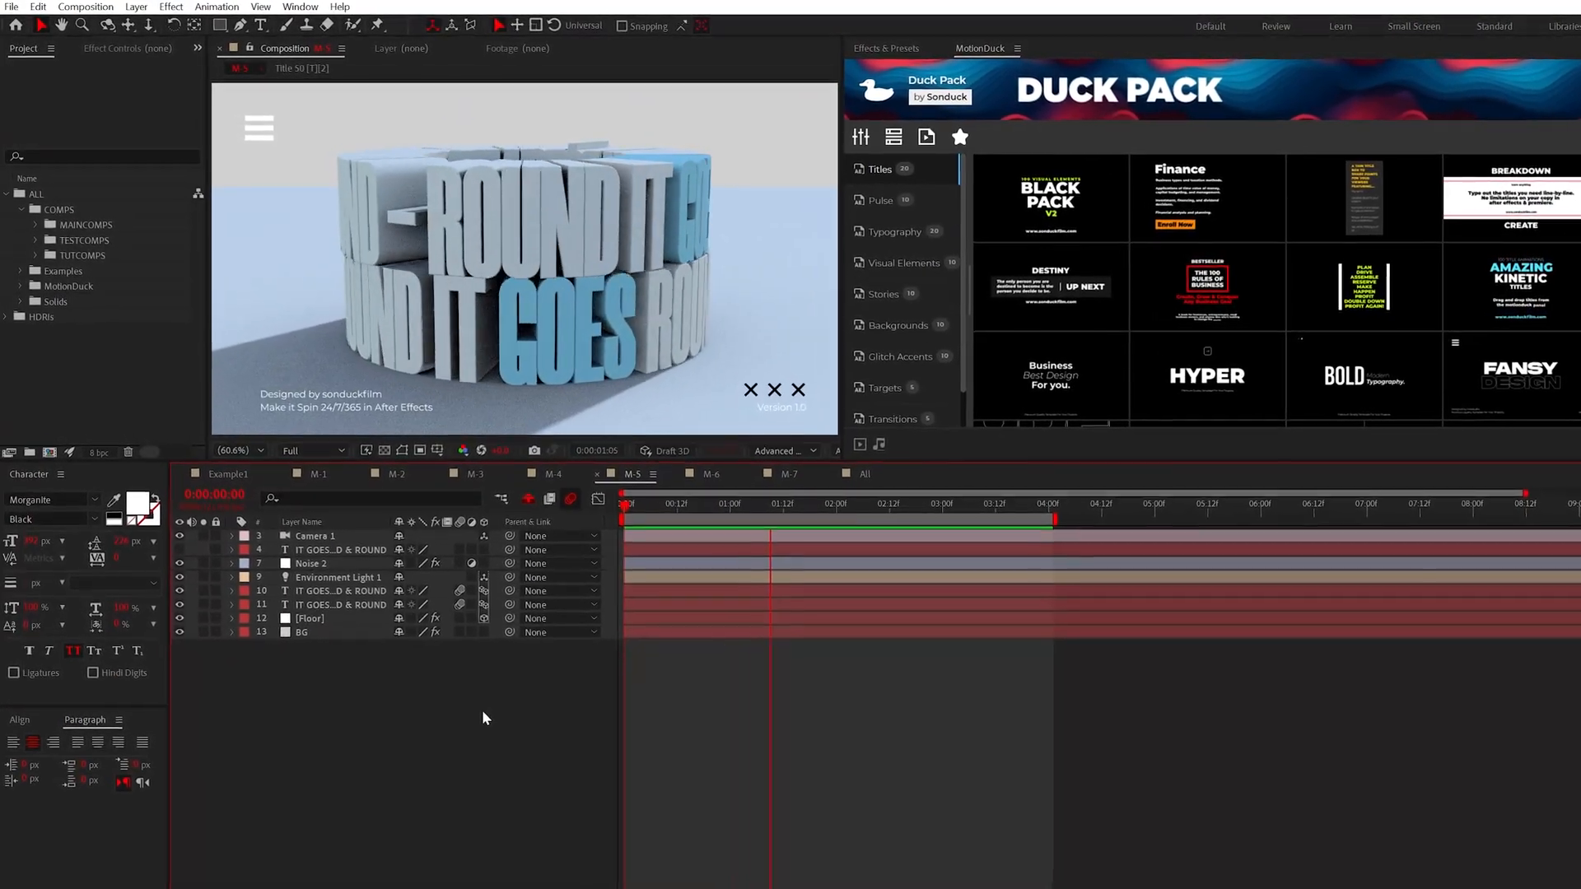
left_click(865, 475)
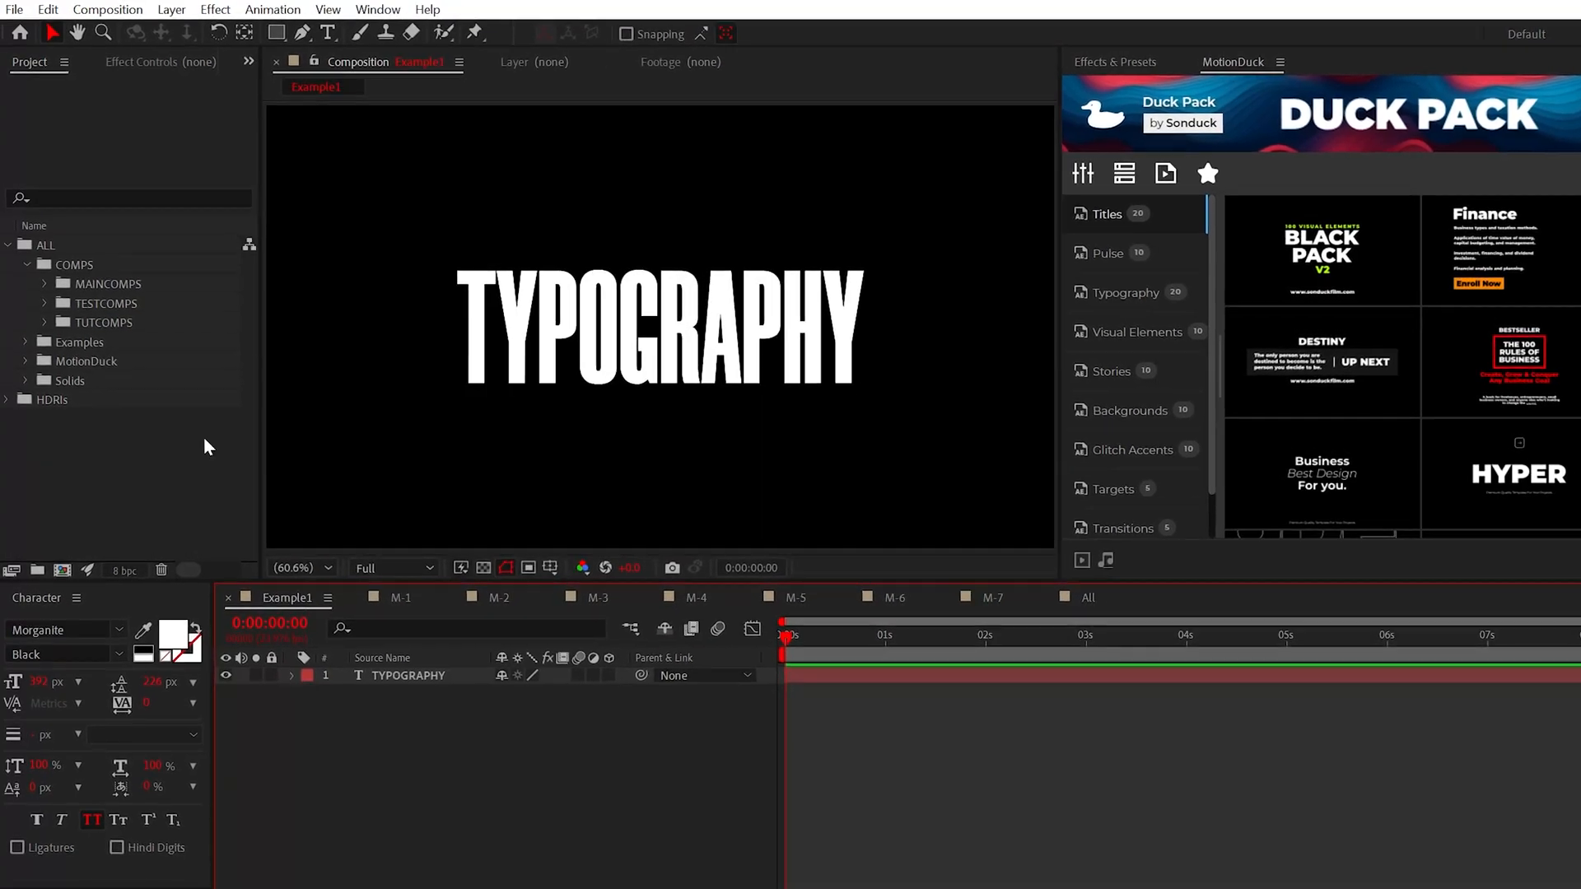
Step: Switch Example1's renderer to Advanced 3D in Composition Settings
left_click(107, 10)
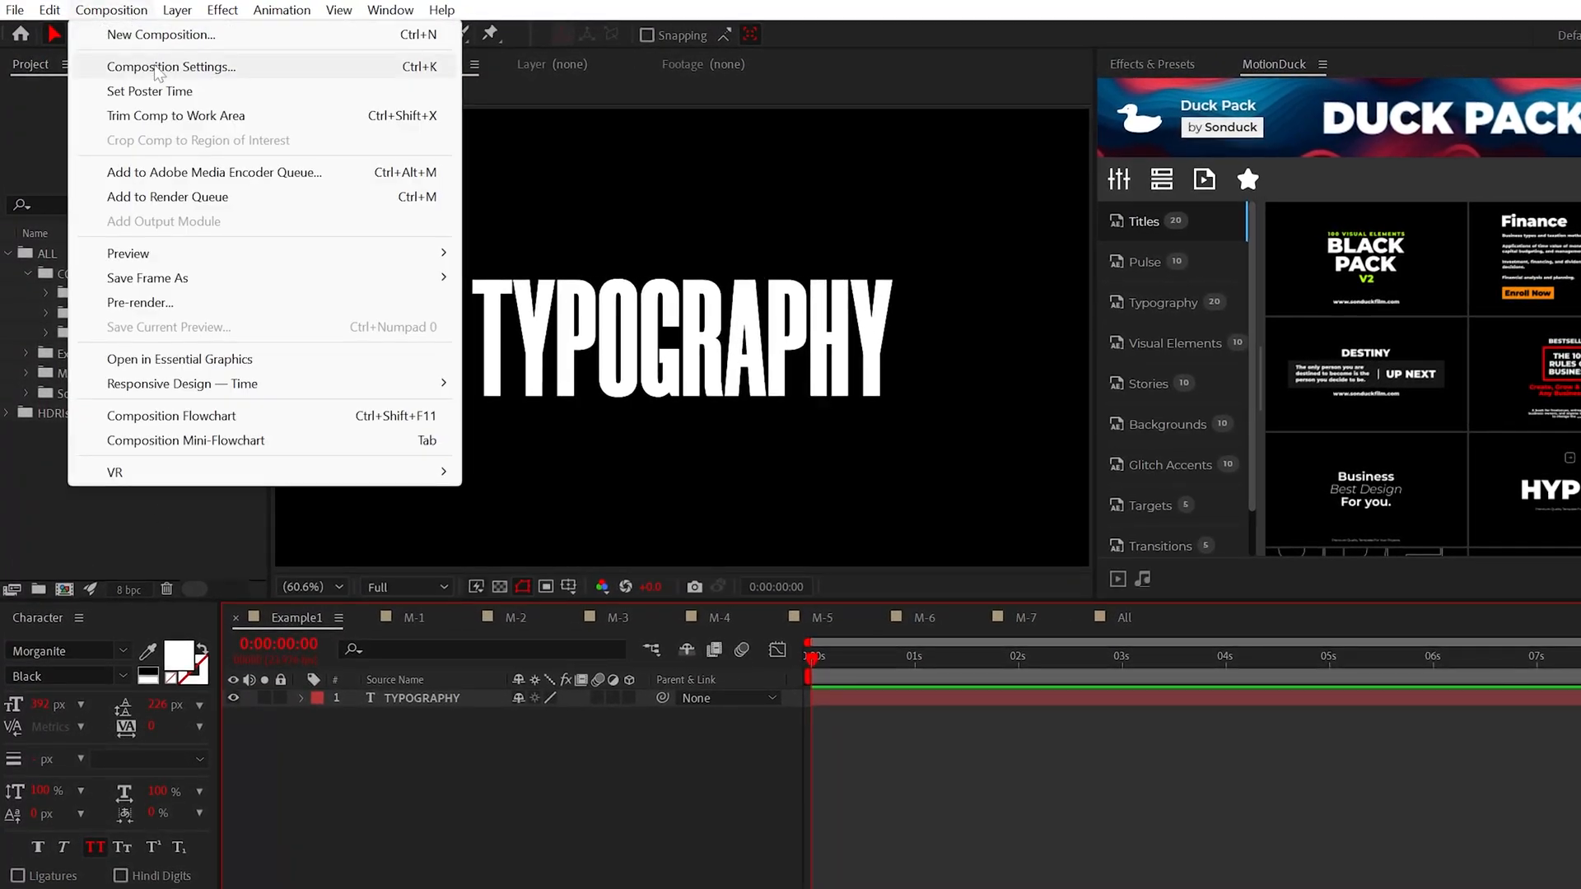
left_click(171, 66)
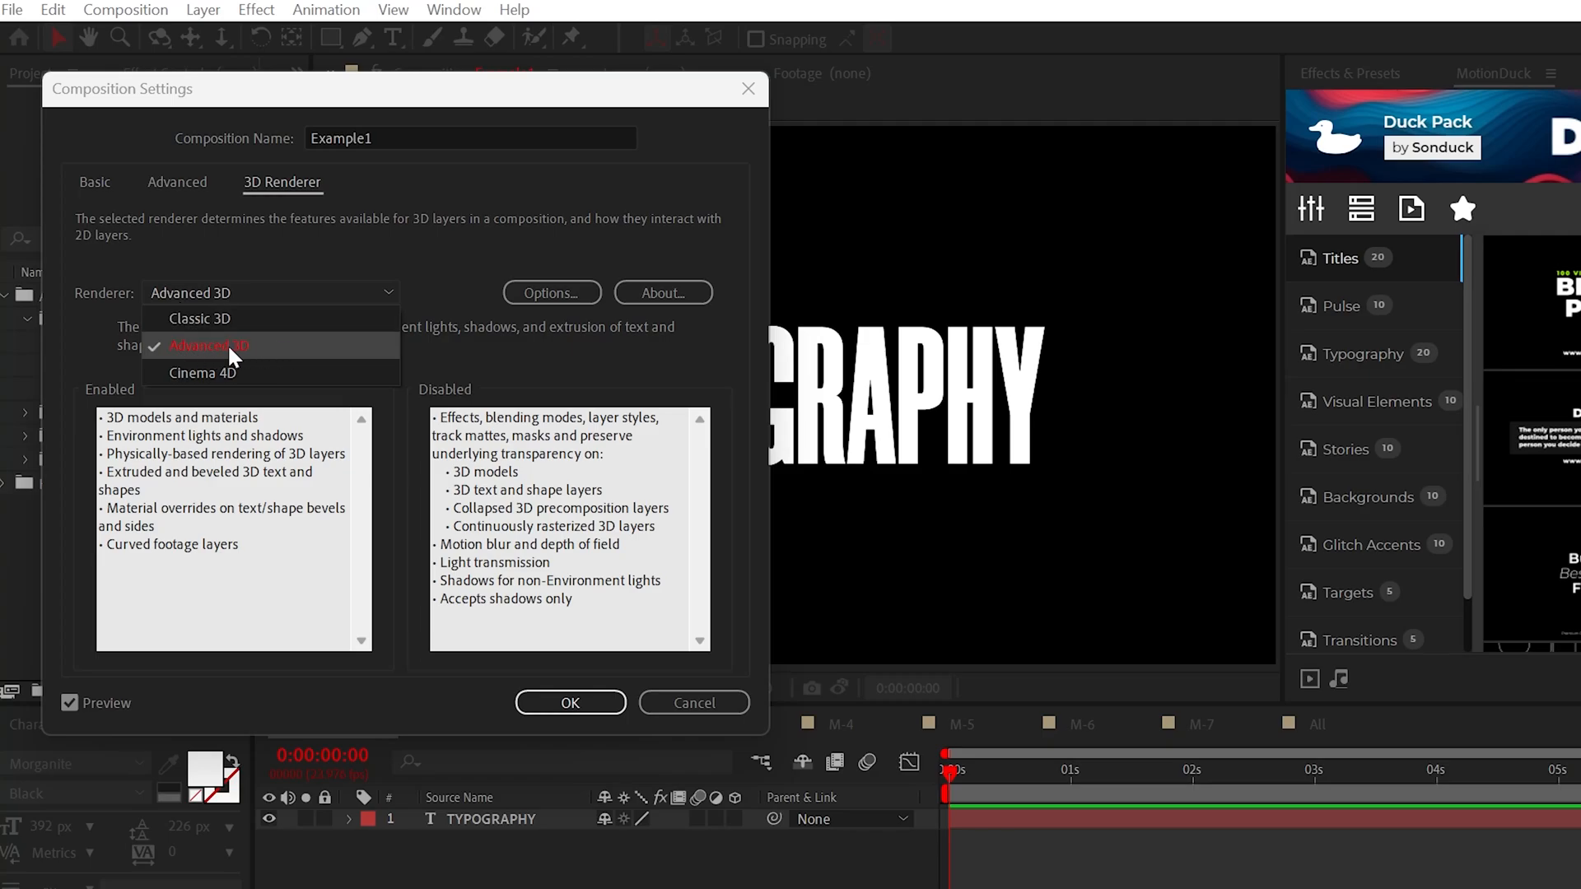
left_click(208, 346)
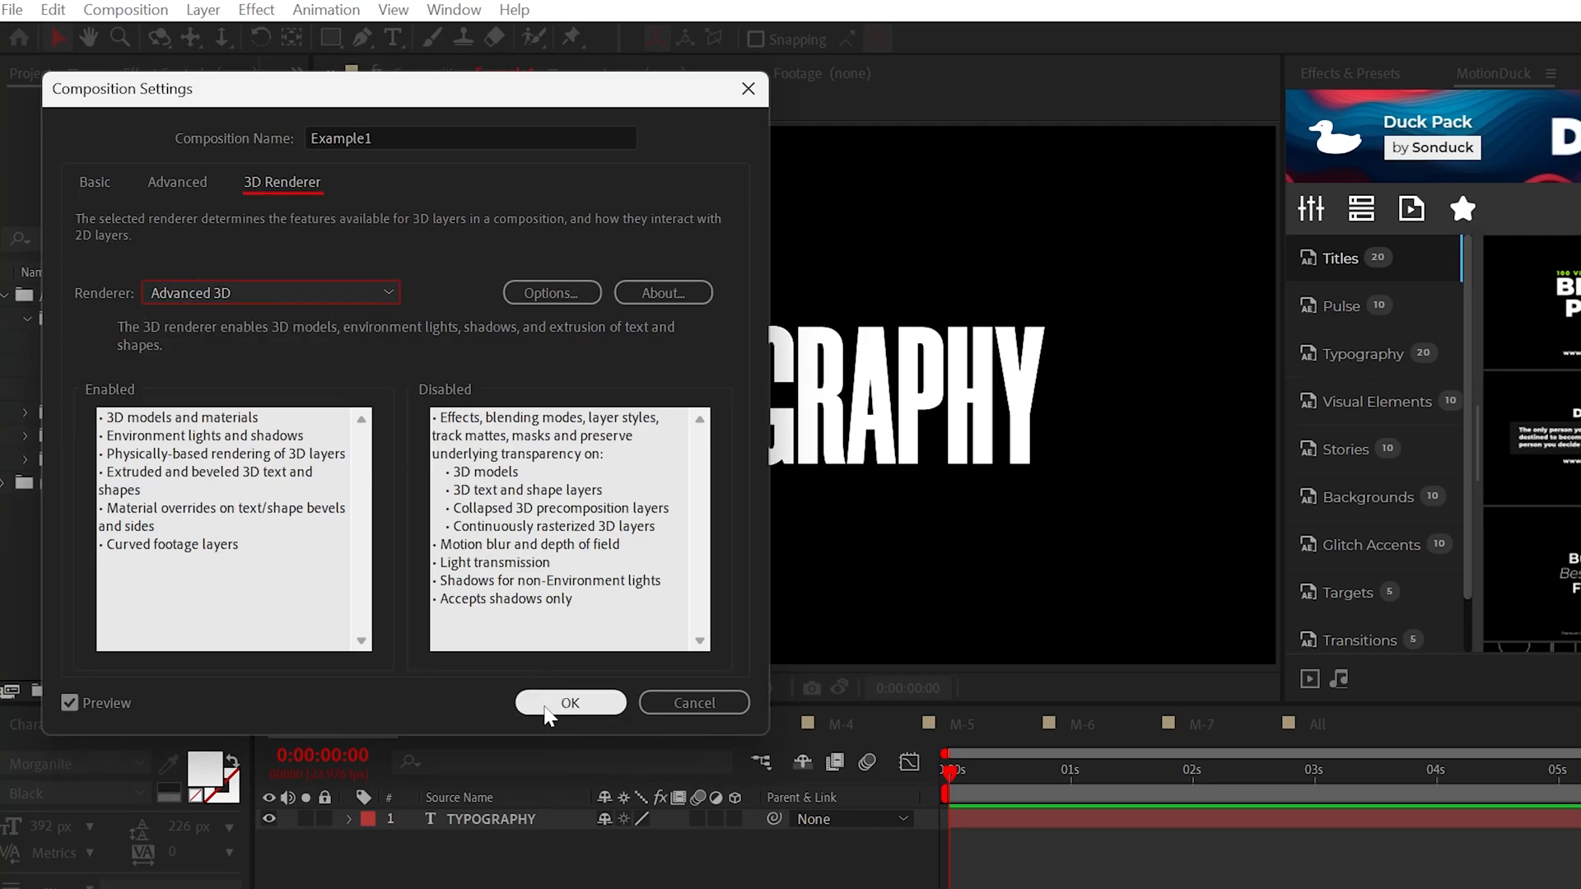
left_click(571, 703)
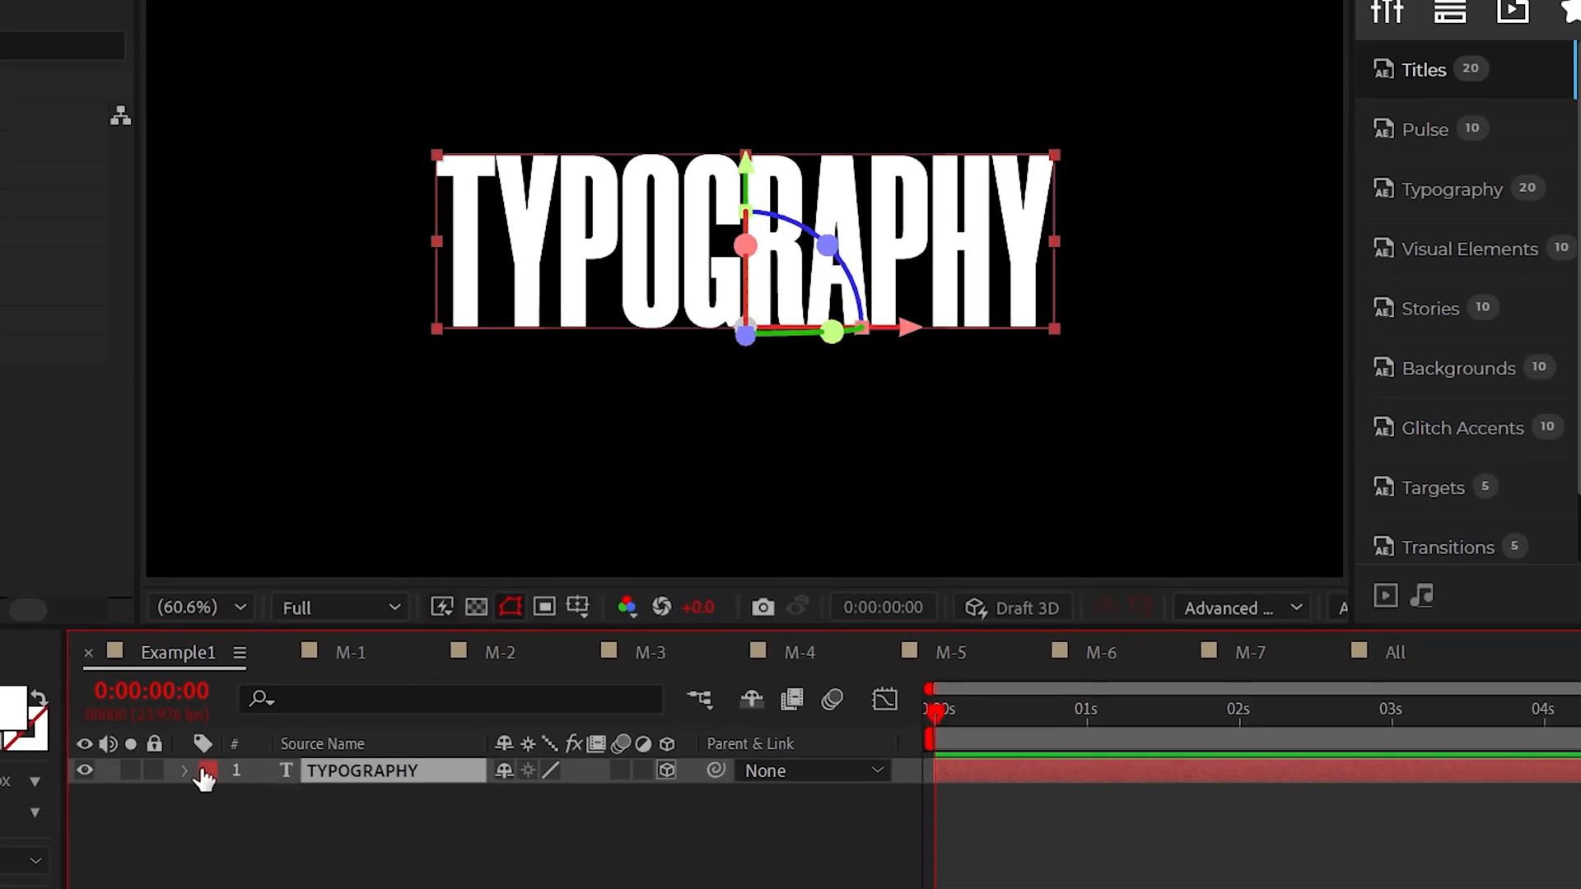
Step: Extrude the TYPOGRAPHY layer to depth 145 with a Convex bevel in Geometry Options
left_click(183, 771)
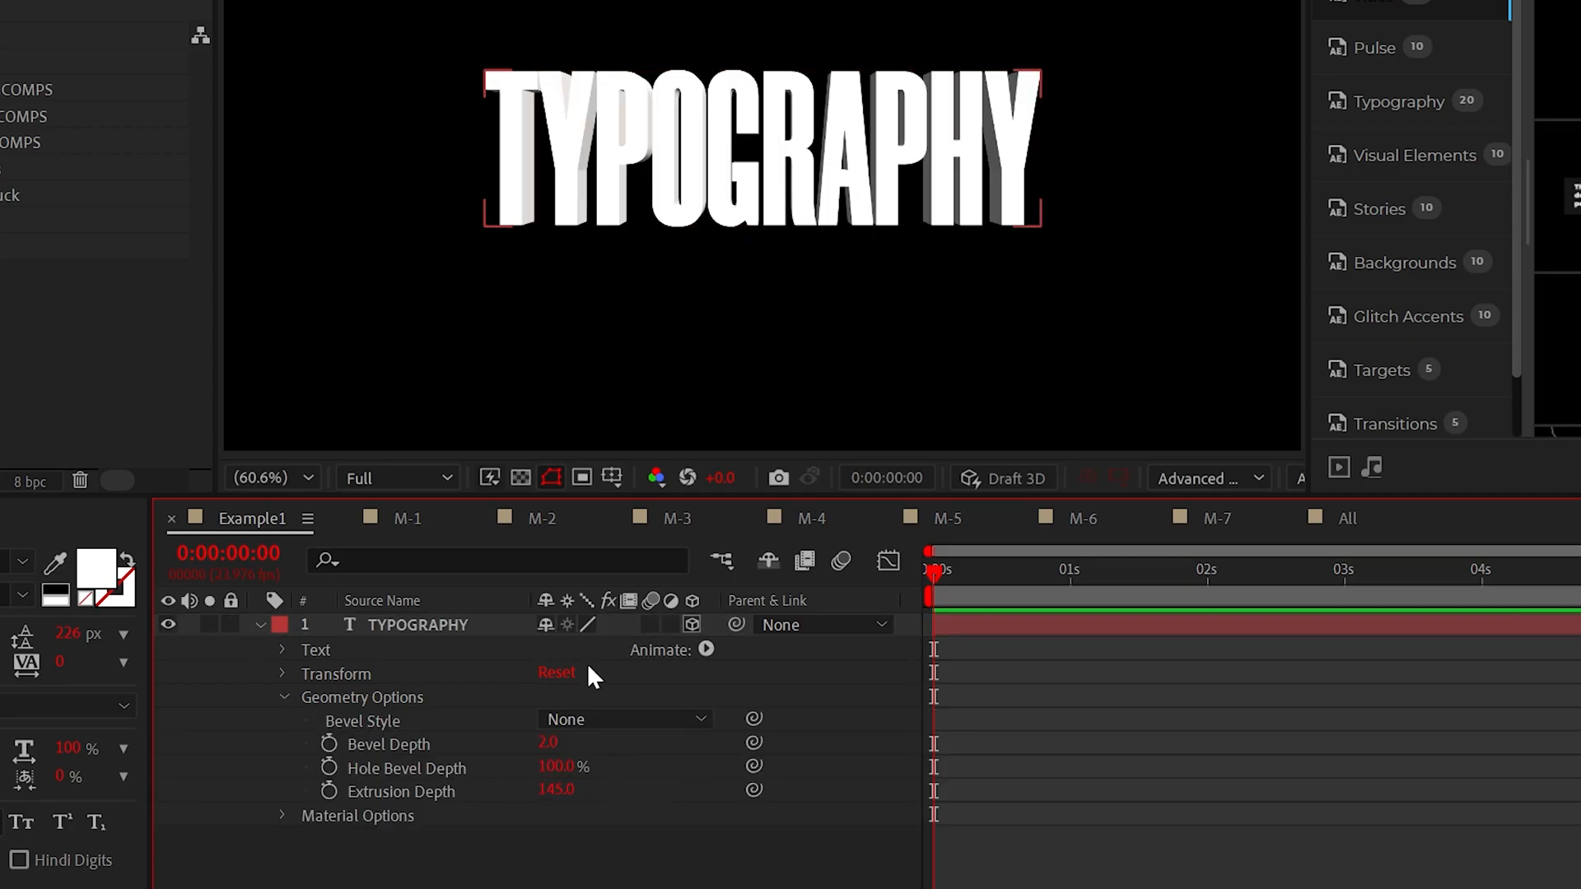
left_click(626, 777)
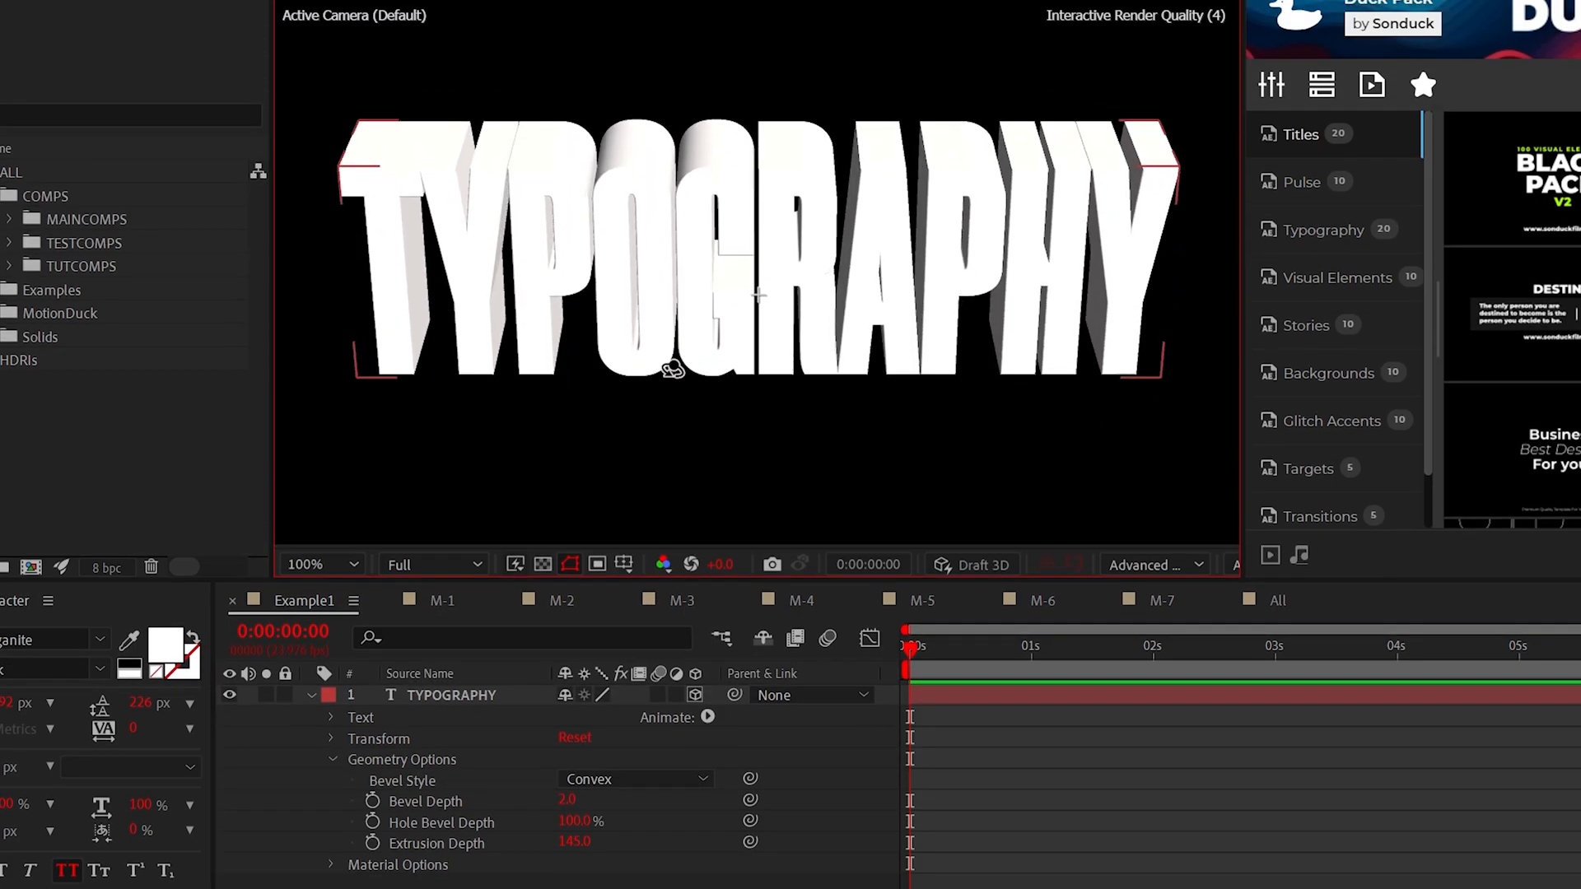
Step: Create a white solid named Floor and reveal its transform properties
left_click(199, 11)
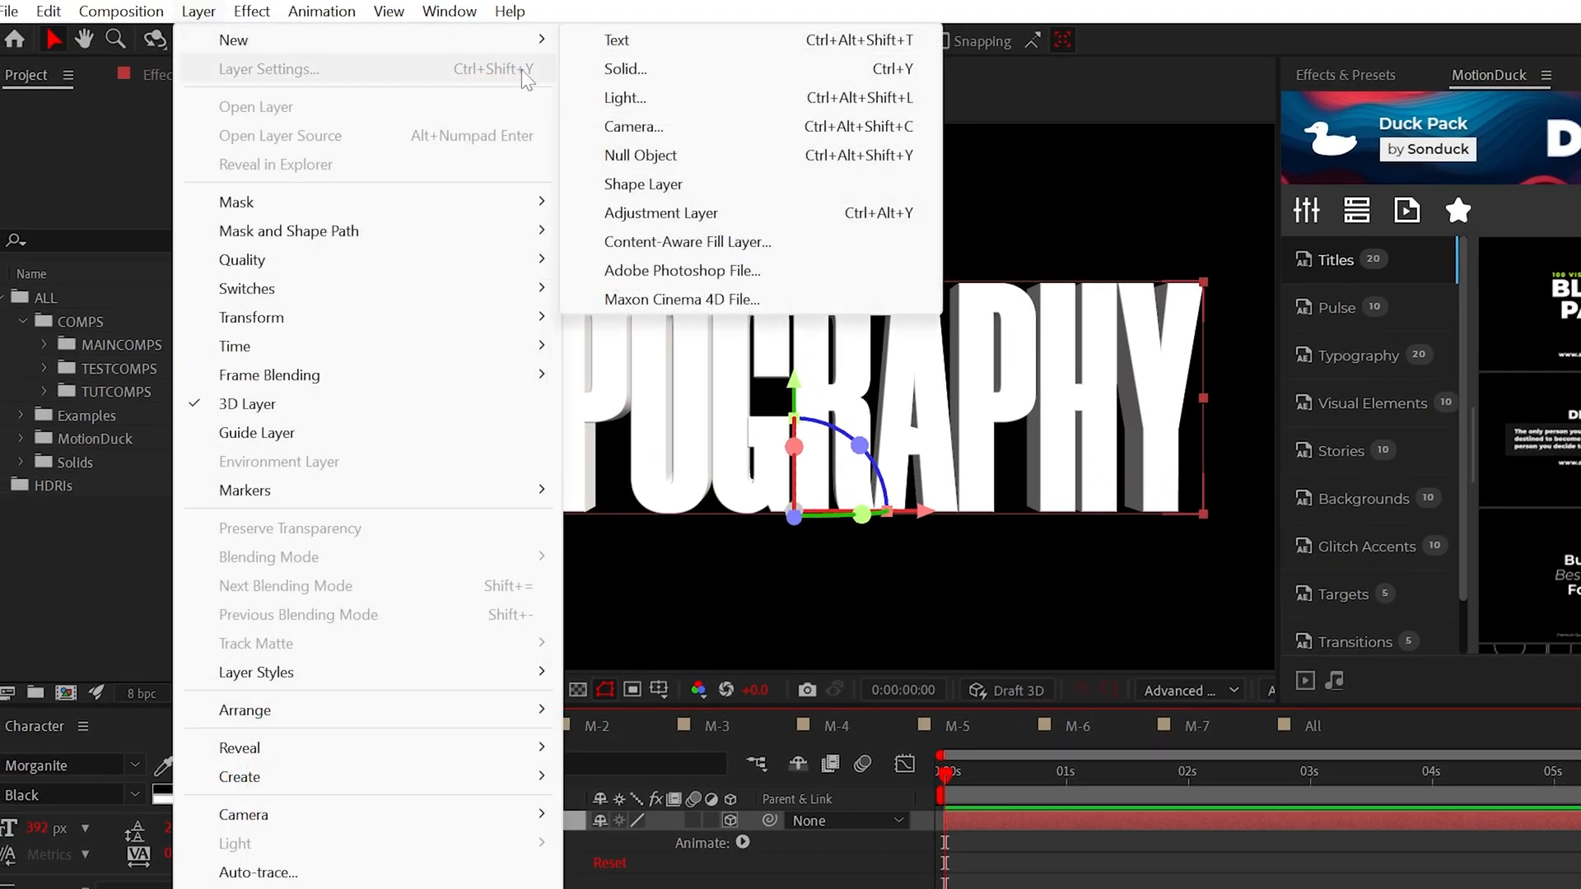
left_click(626, 70)
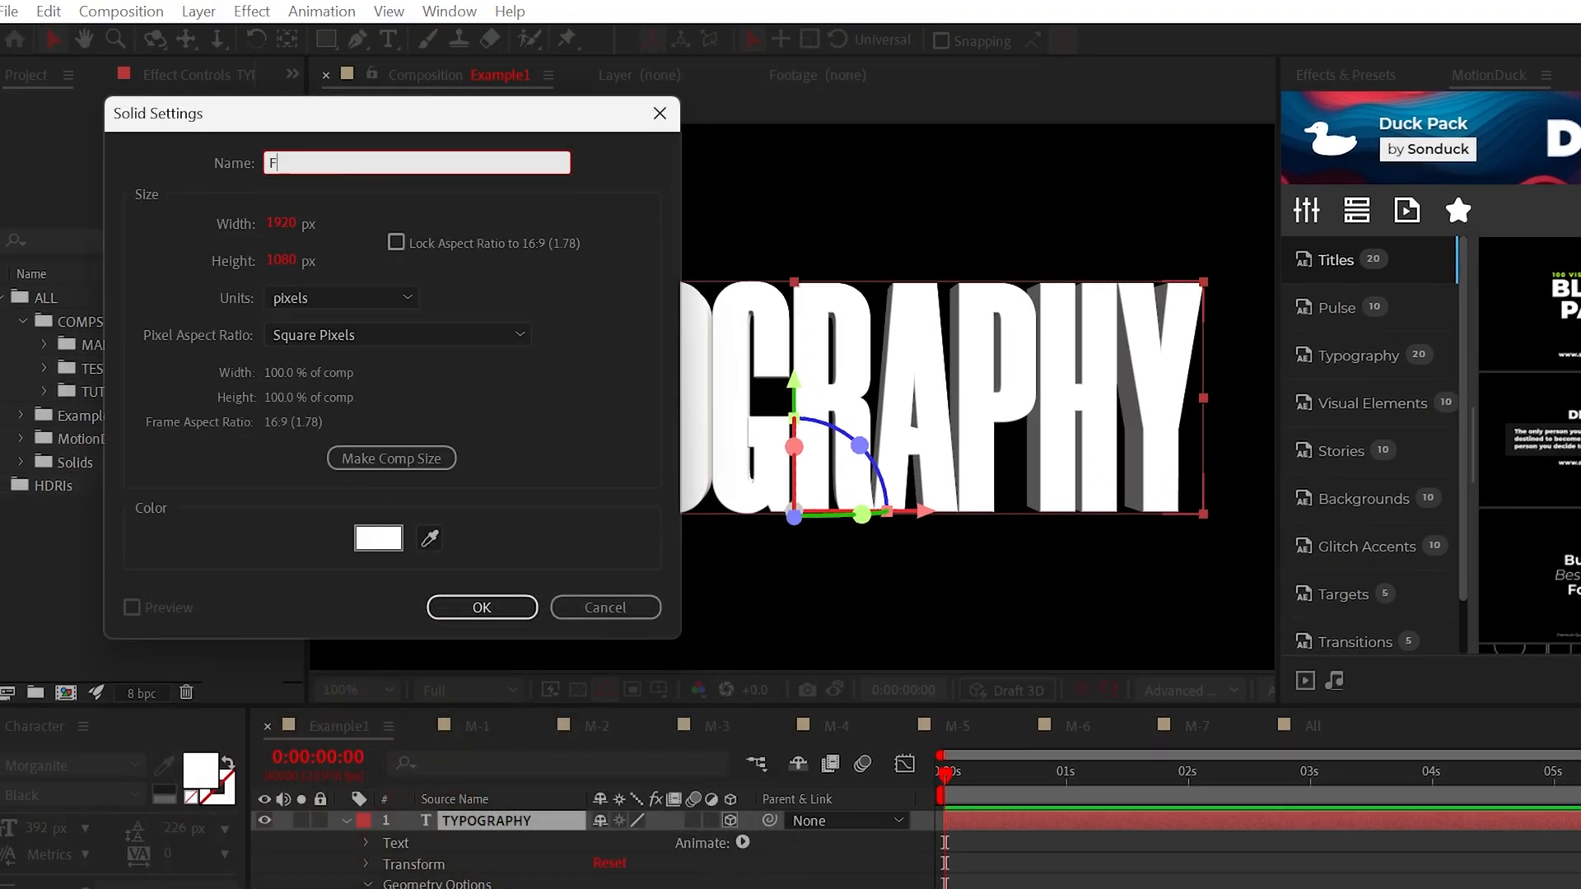
left_click(481, 608)
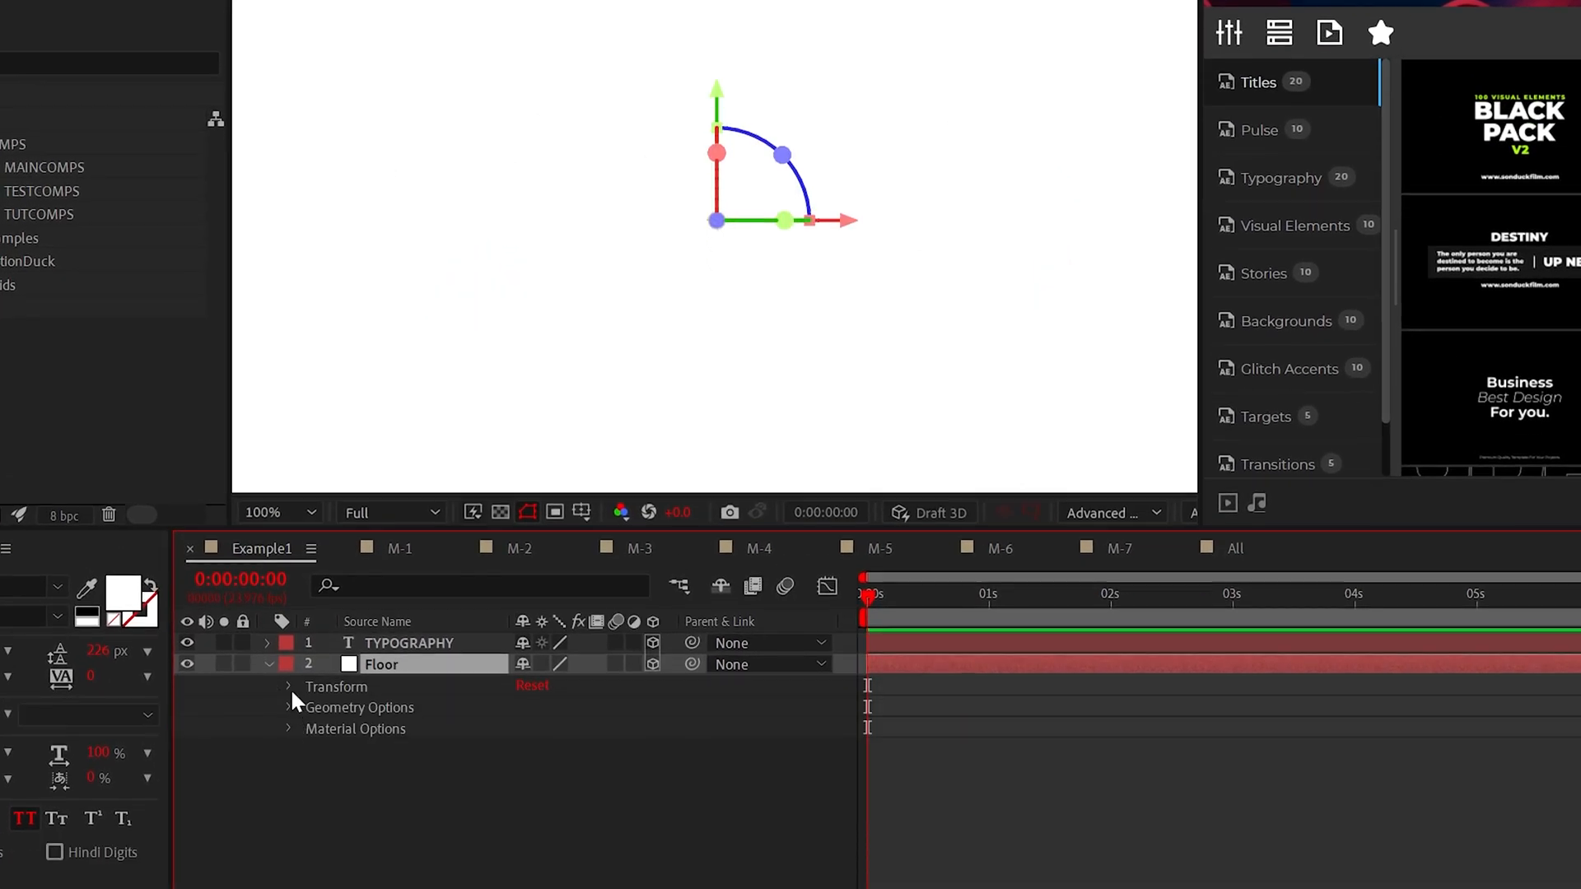
left_click(289, 687)
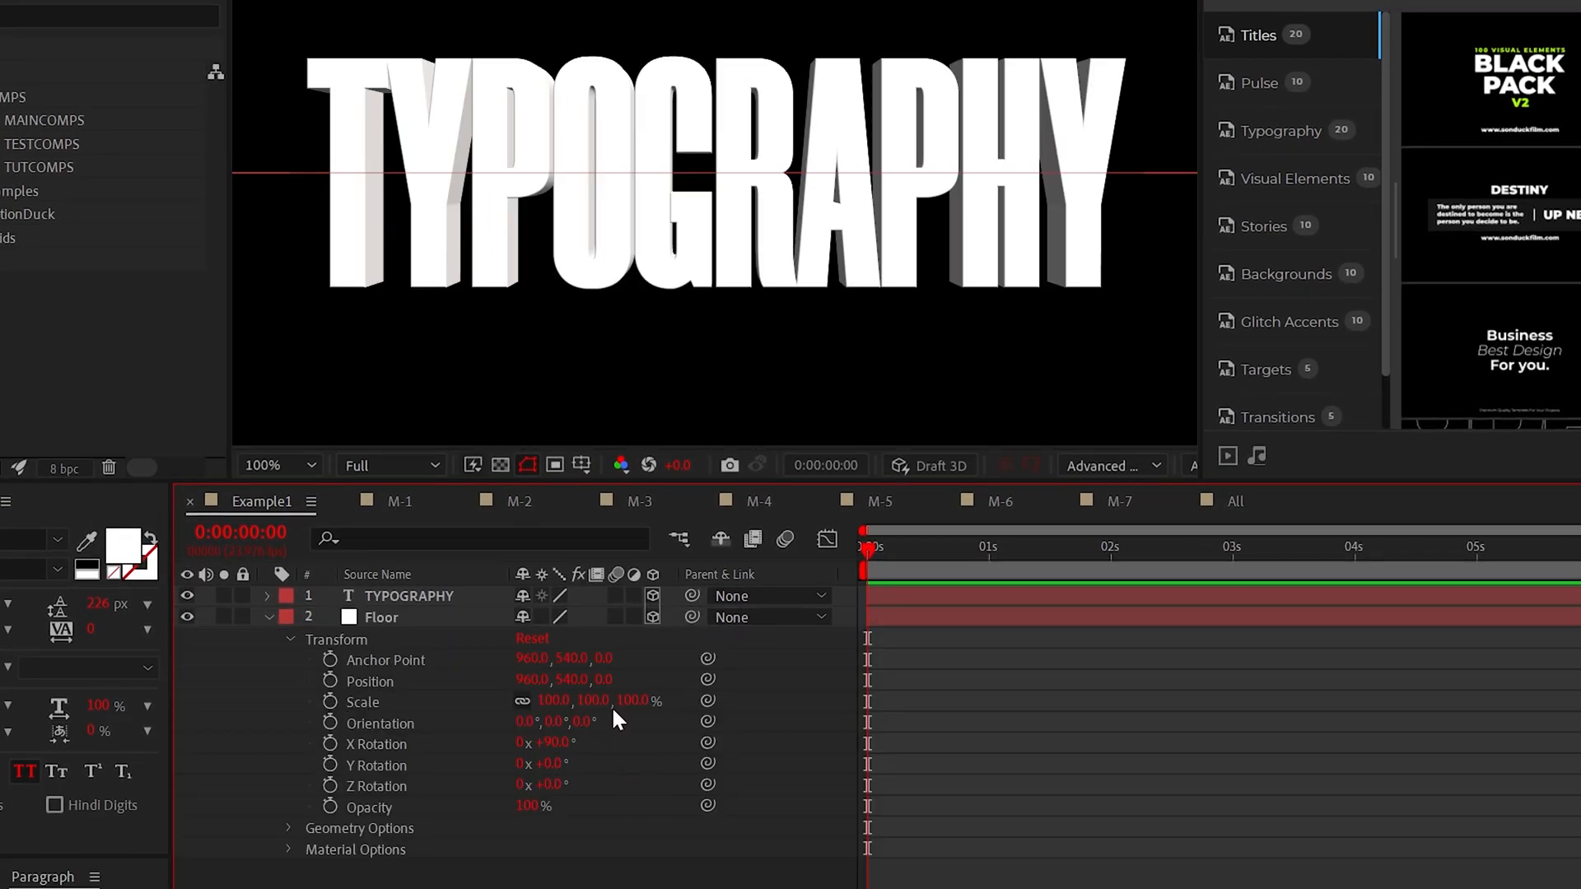
Step: Use a two-view layout with the active camera and lower the Floor, rotated flat, beneath the text
left_click(1154, 555)
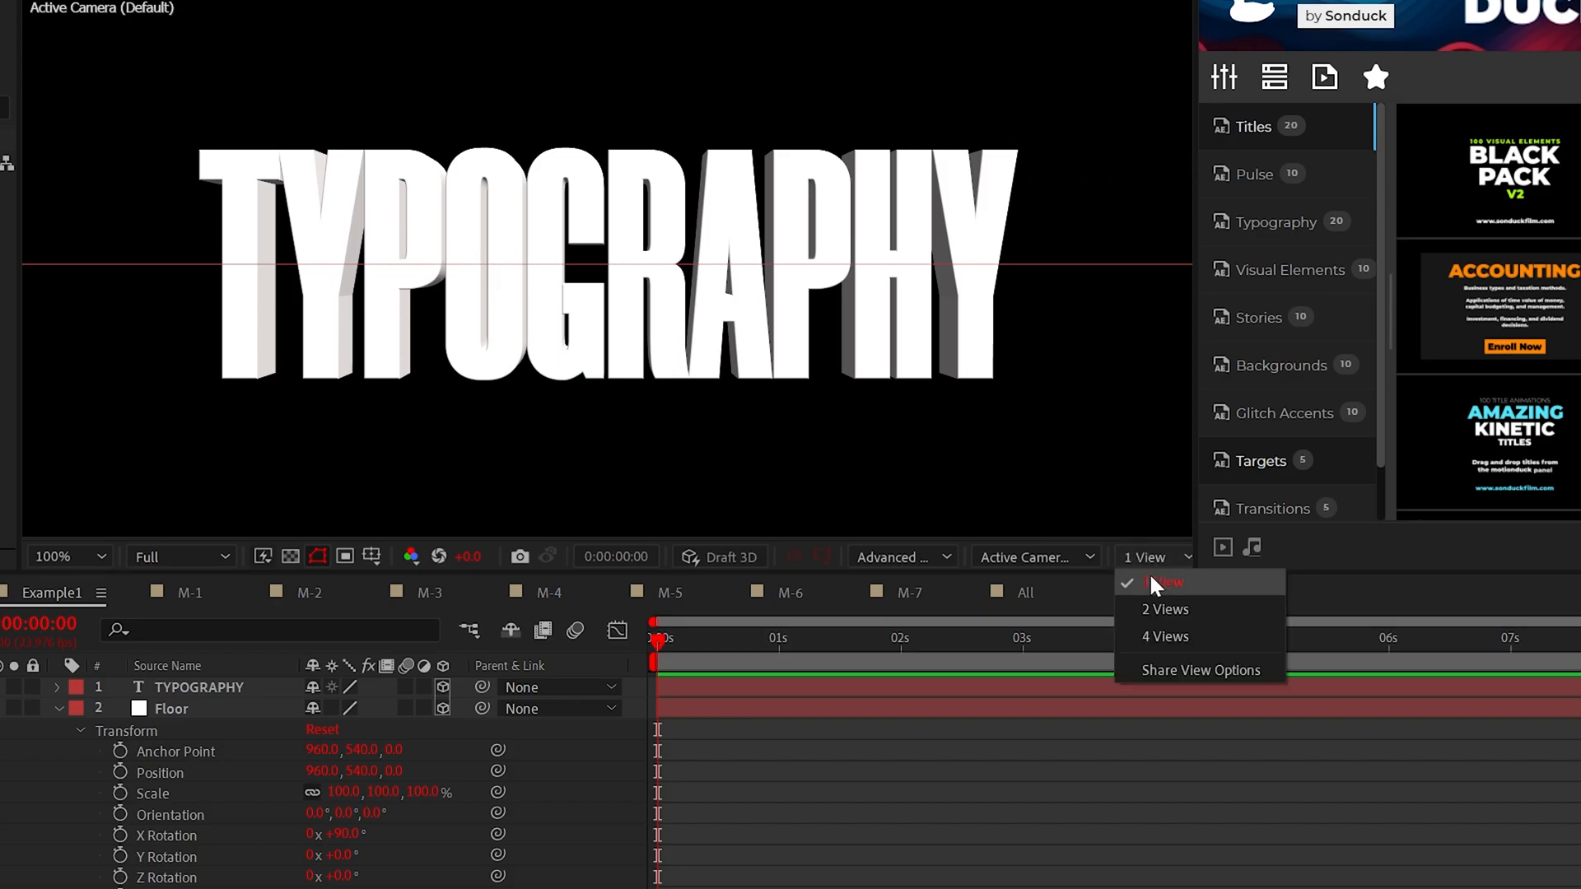
left_click(1164, 610)
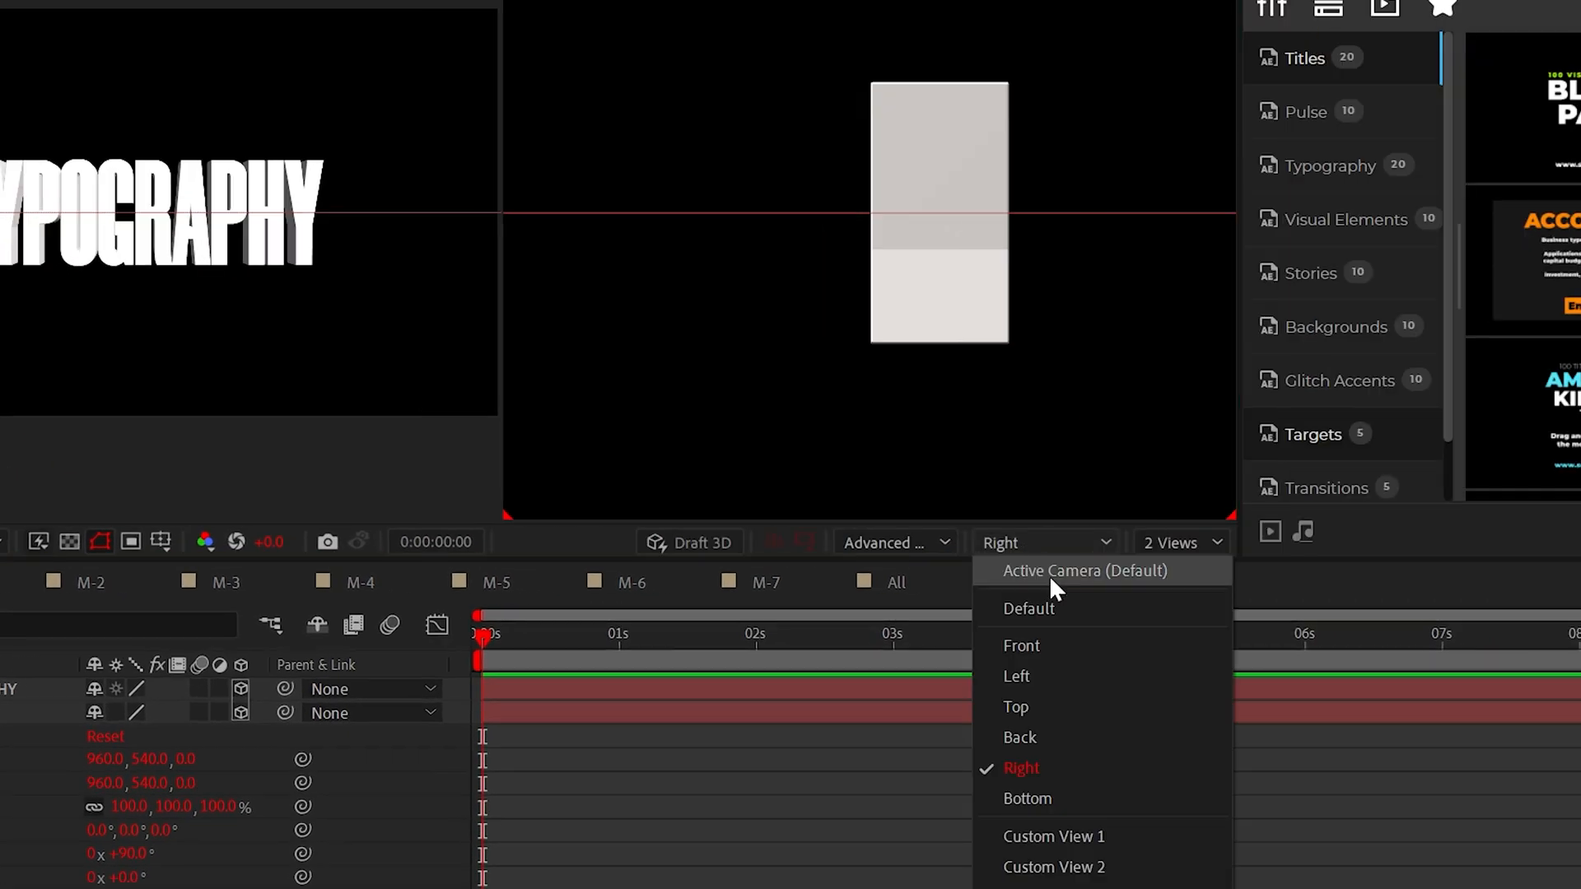
left_click(1086, 572)
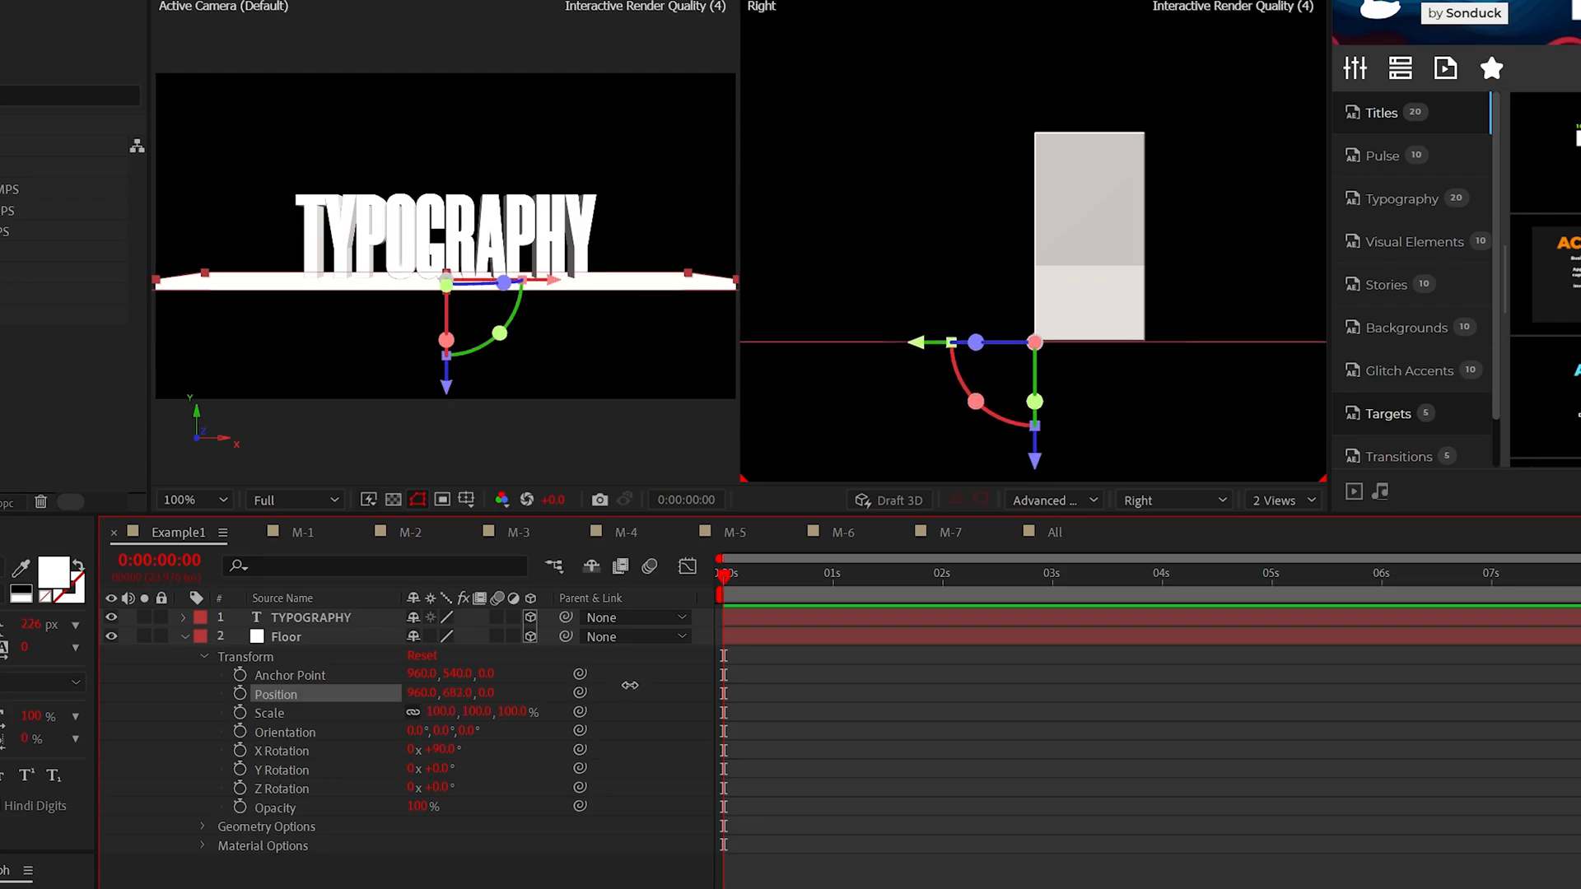
left_click(1282, 501)
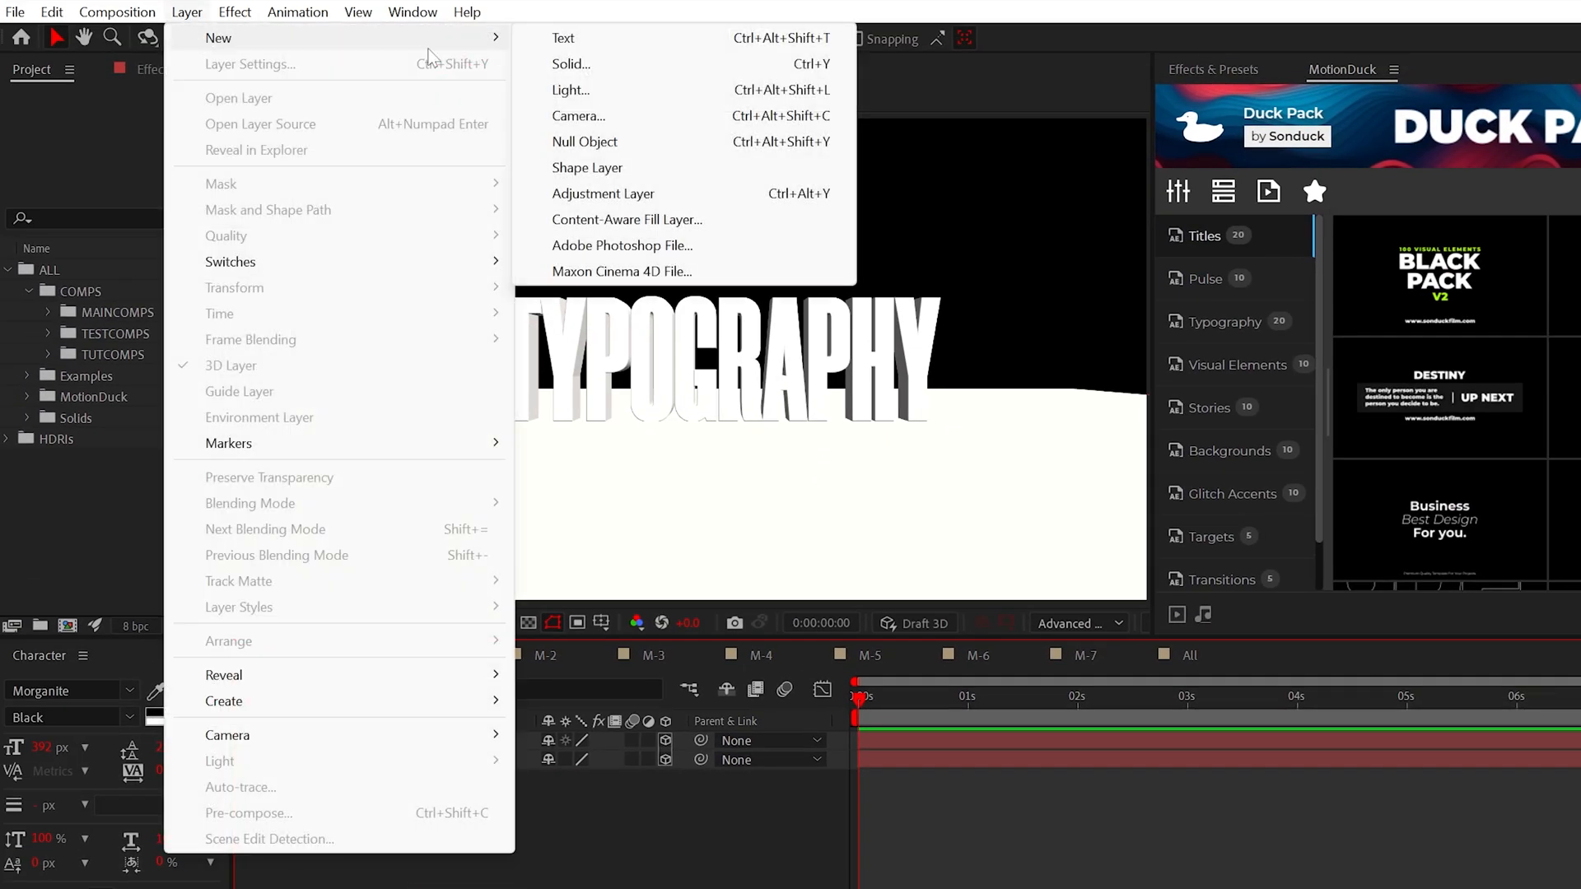
Step: Add a grey BG solid, check the M-3 reference, and start a new Environment light
left_click(572, 64)
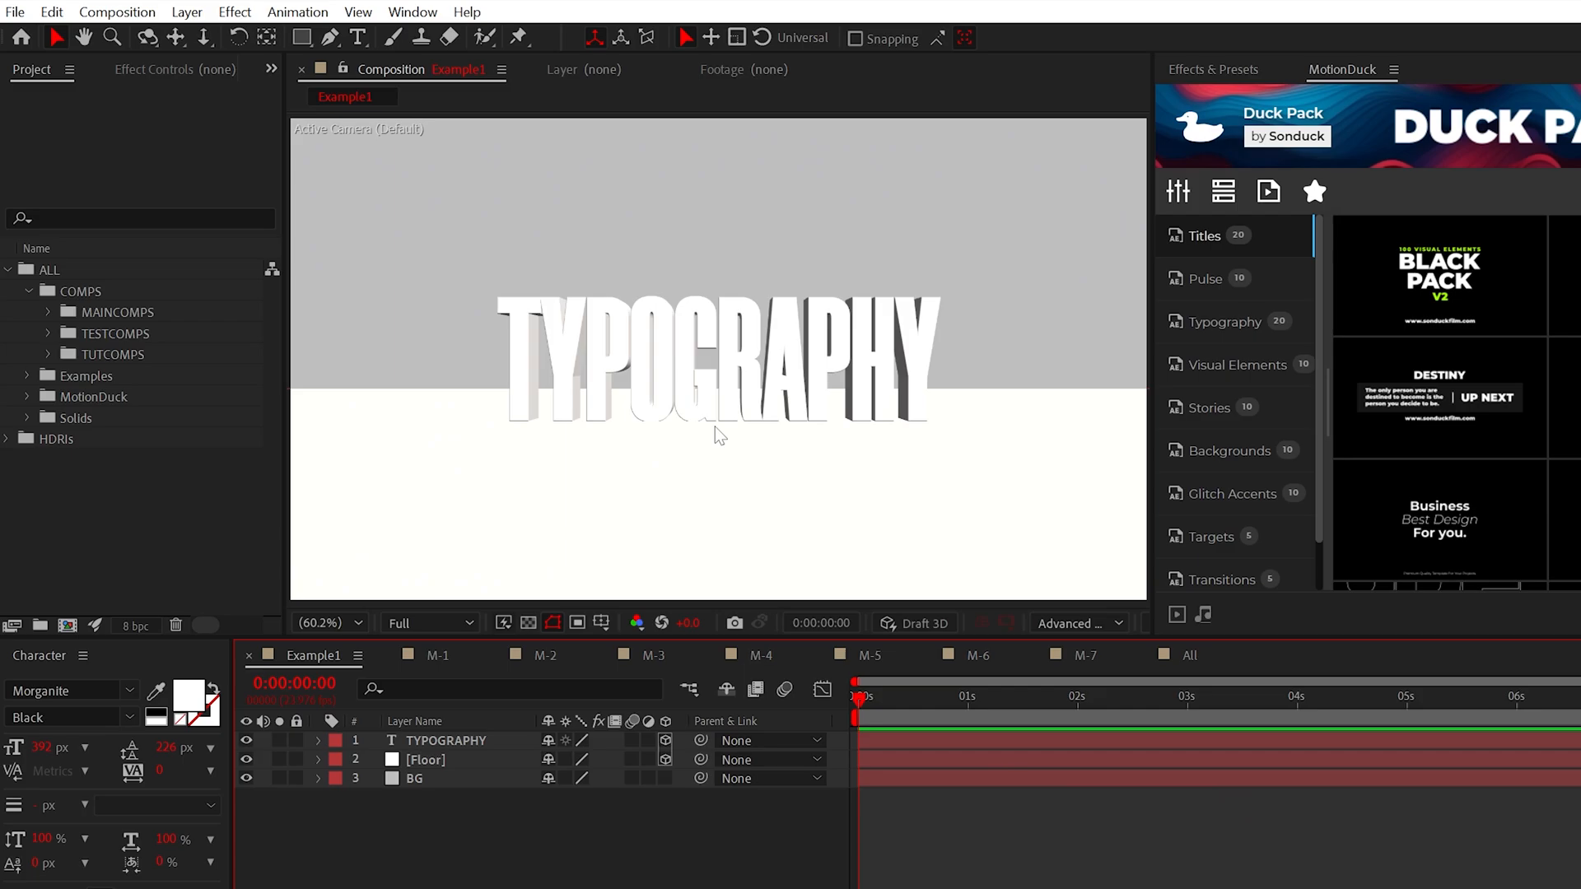
left_click(654, 656)
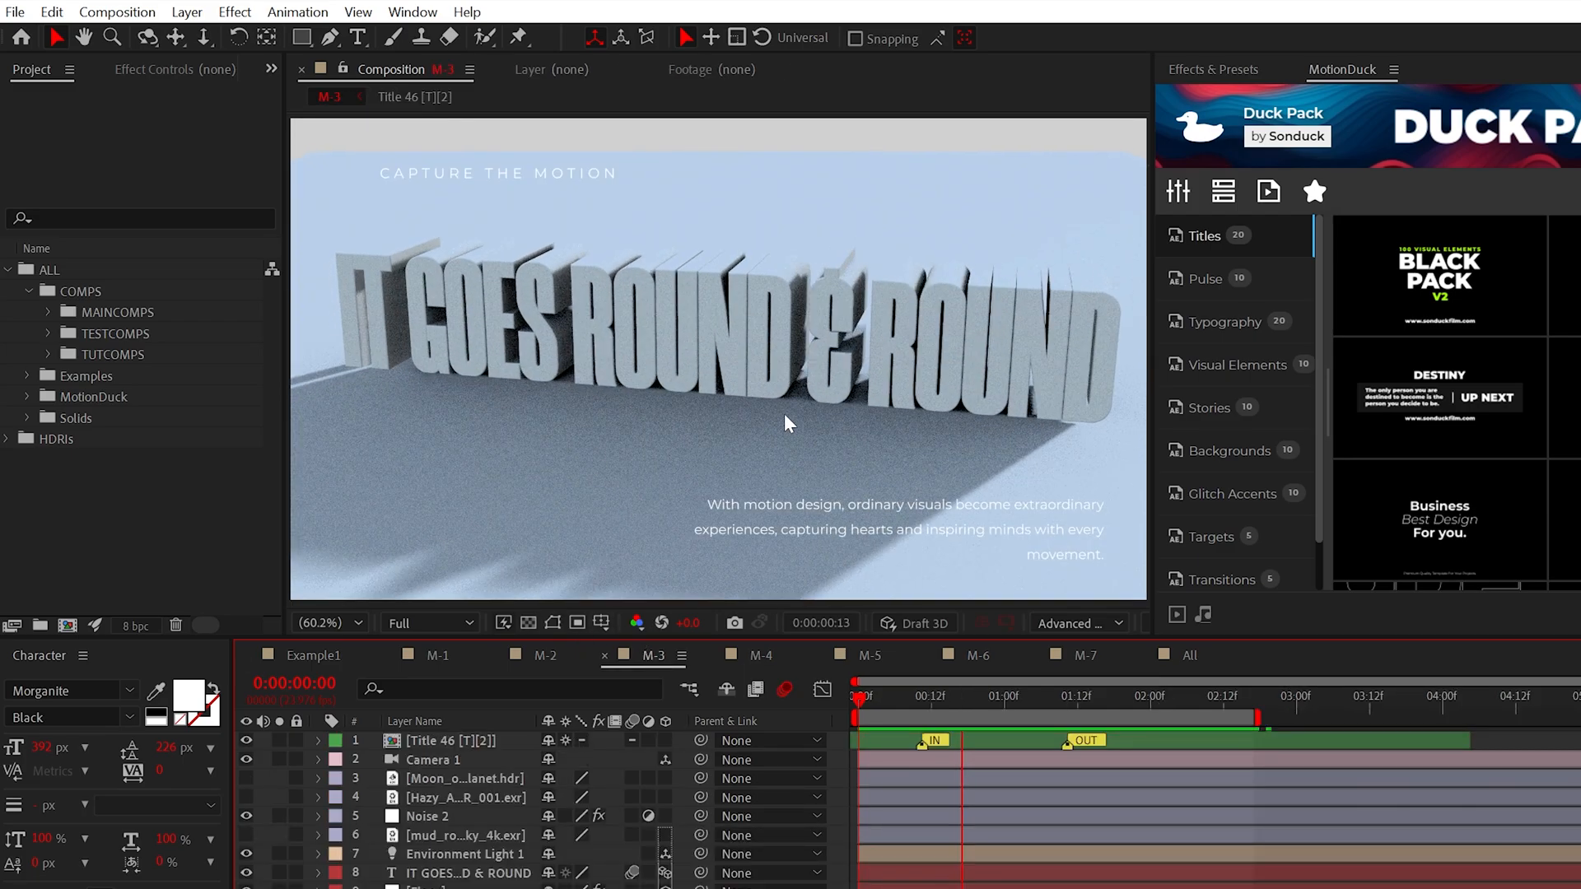
left_click(186, 12)
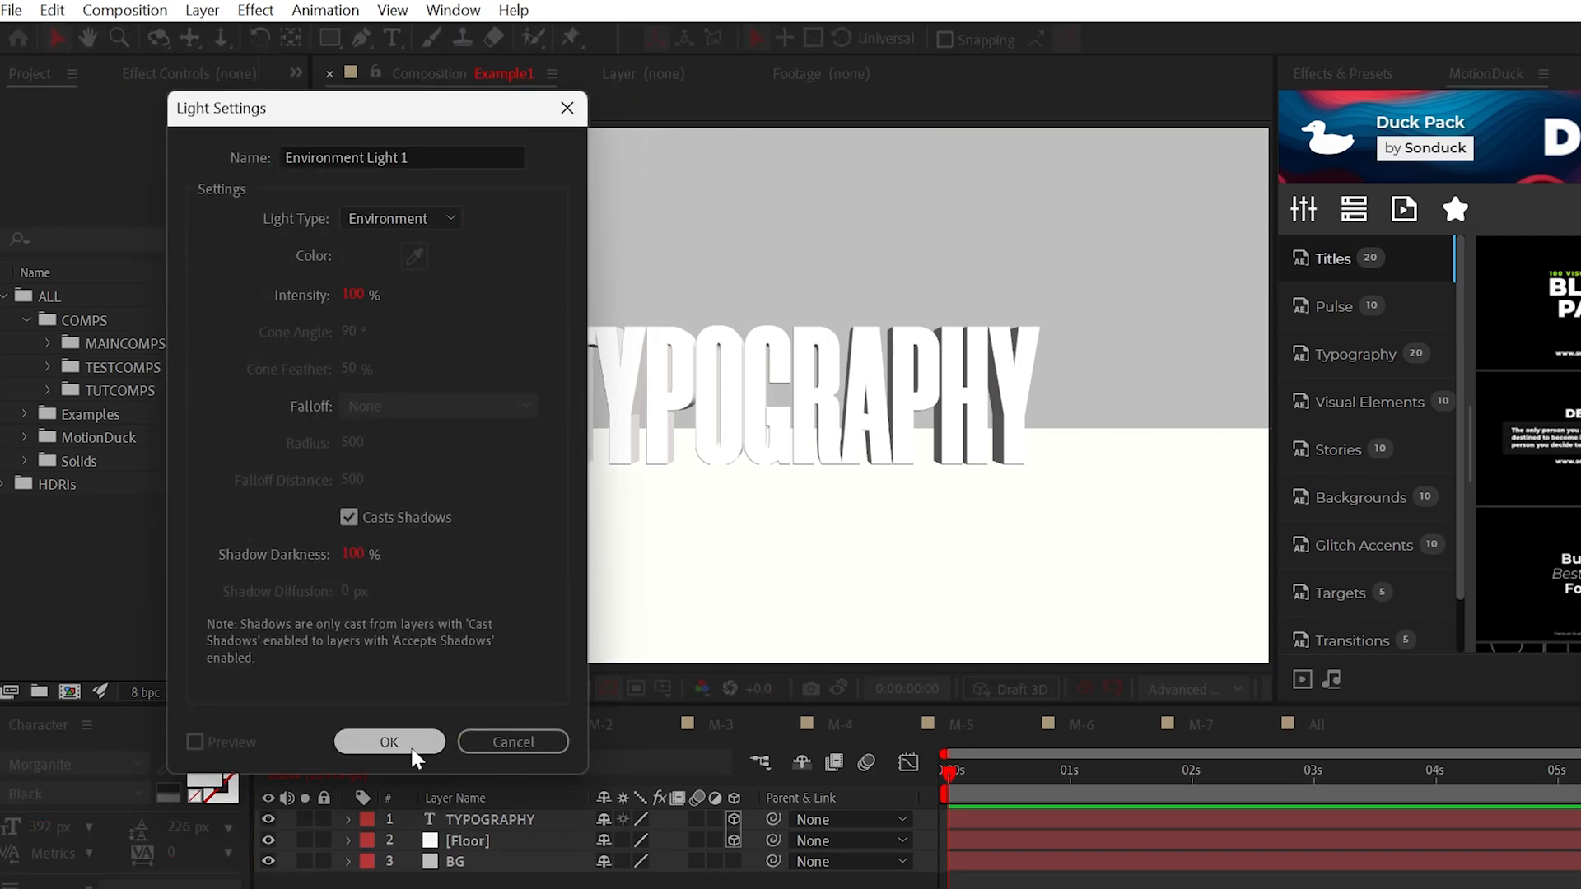
Step: Confirm the environment light and set Moon_of_GiantPlanet.hdr, added as a layer, as its source
left_click(389, 743)
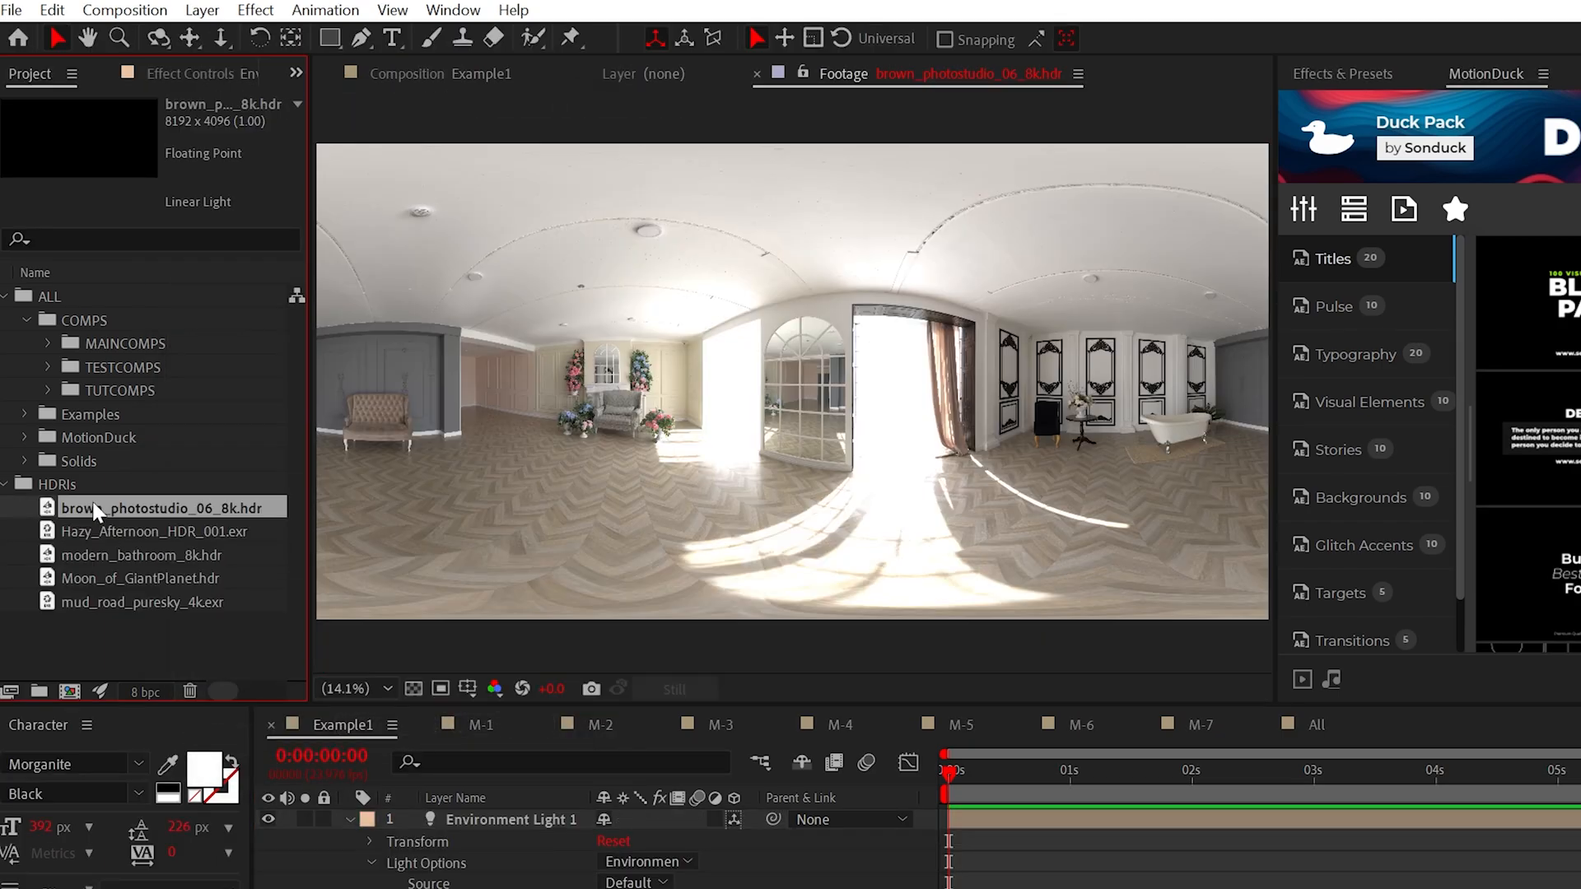
left_click(159, 532)
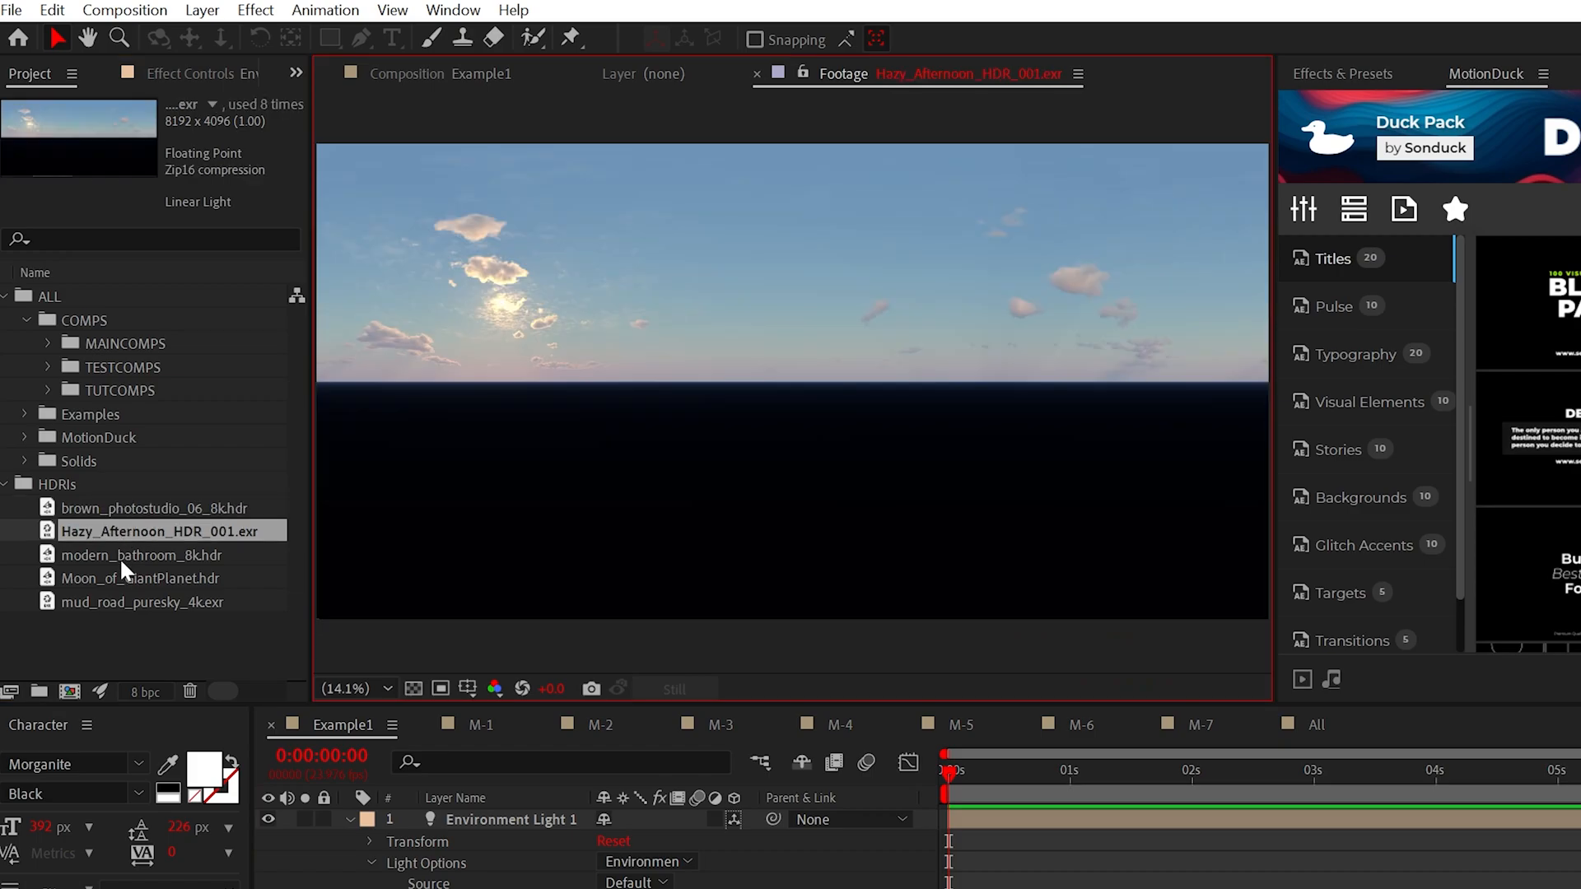
left_click(141, 578)
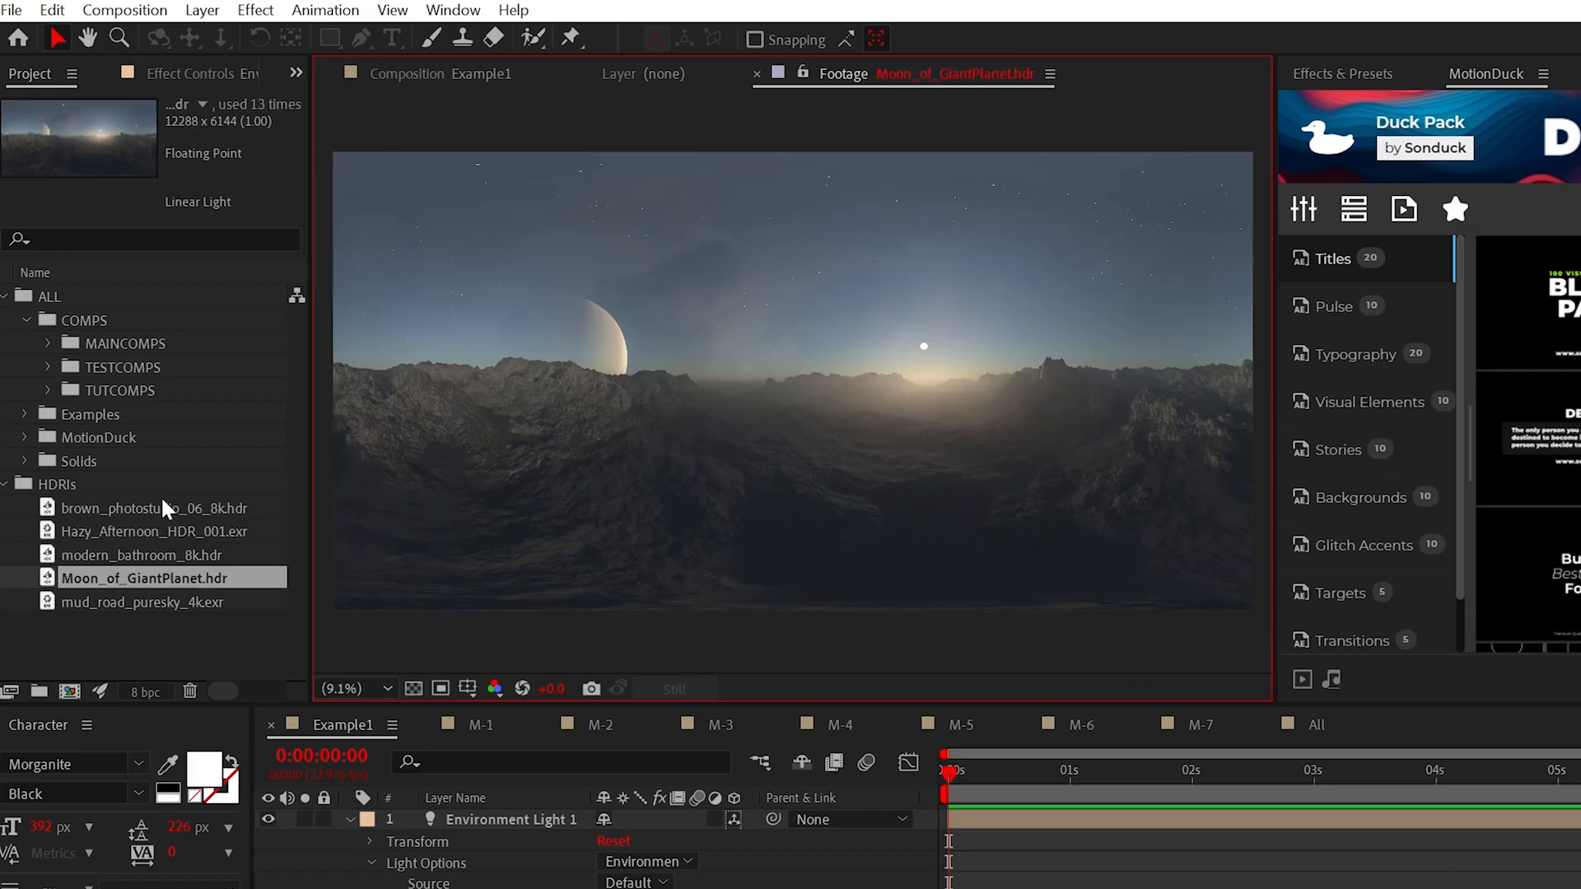
mouse_move(139, 589)
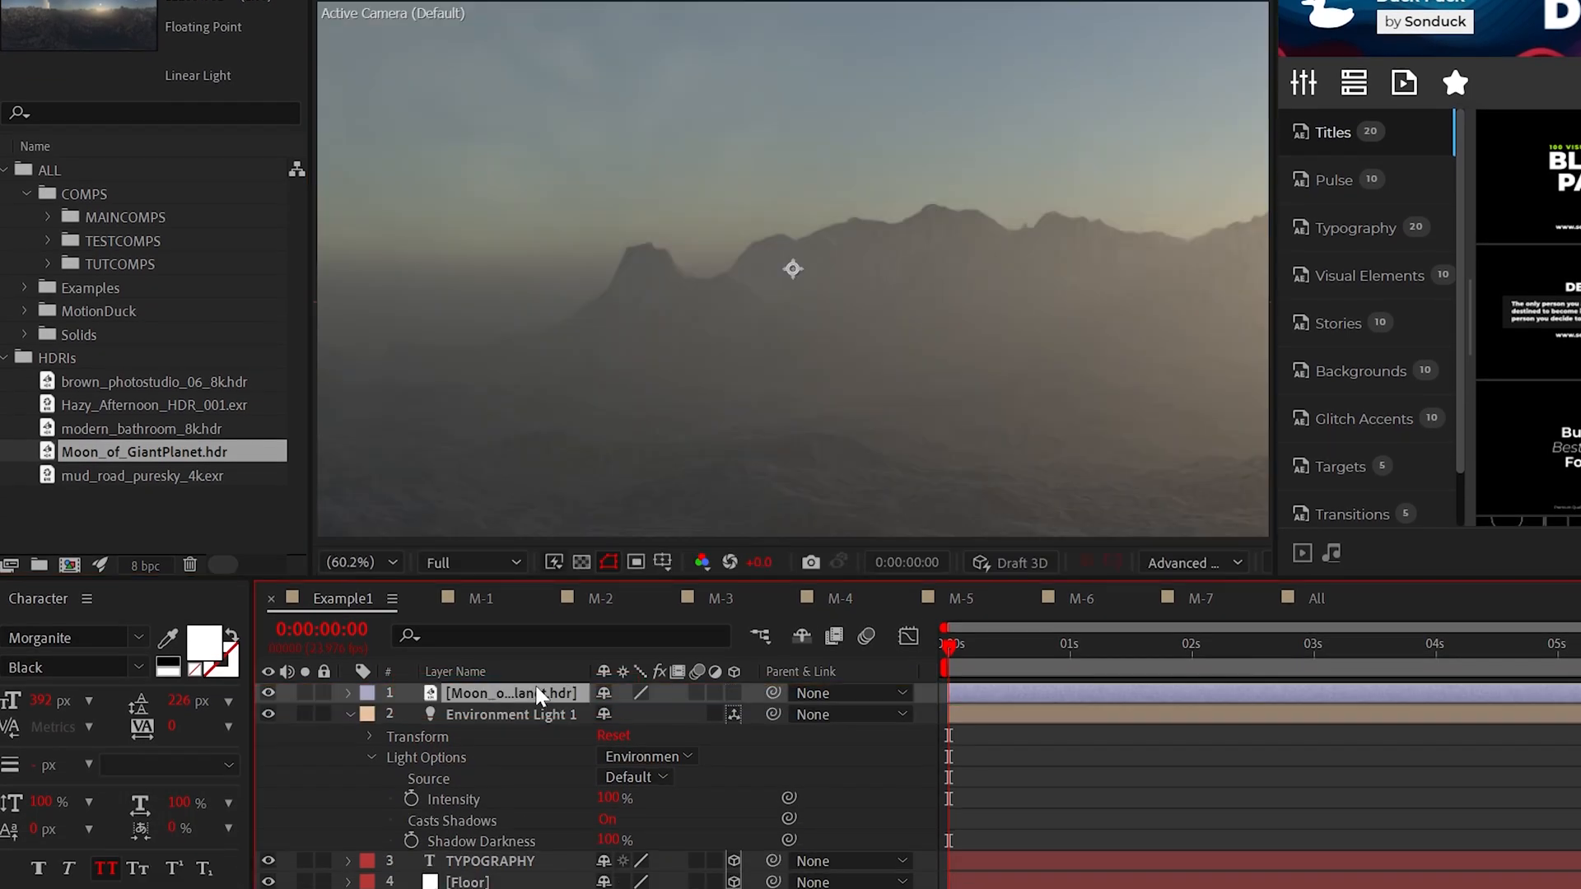
left_click(632, 775)
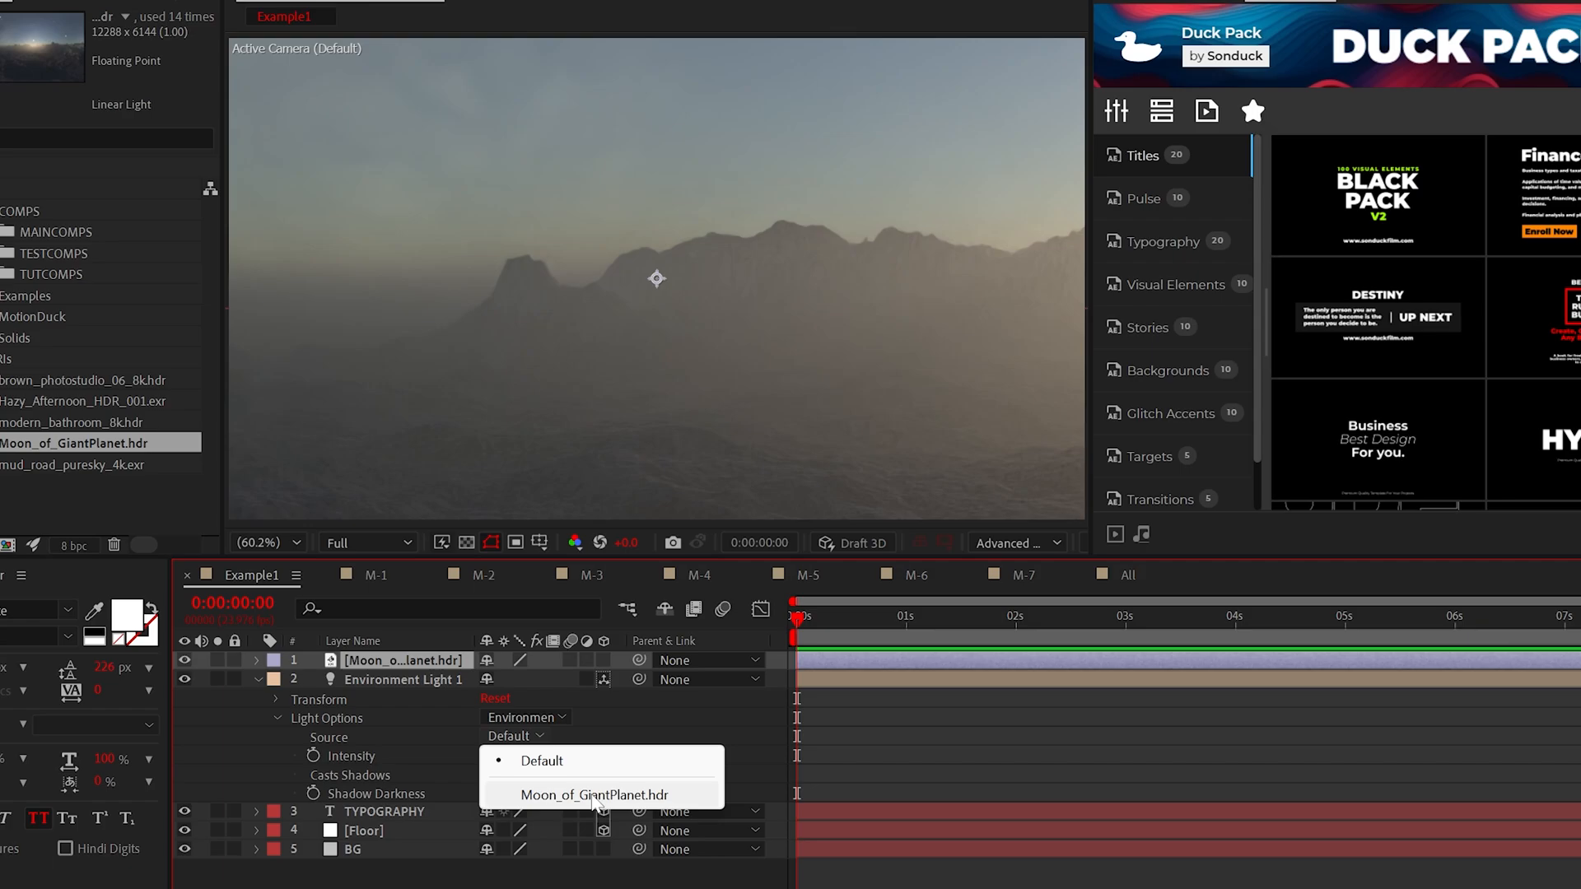
left_click(596, 794)
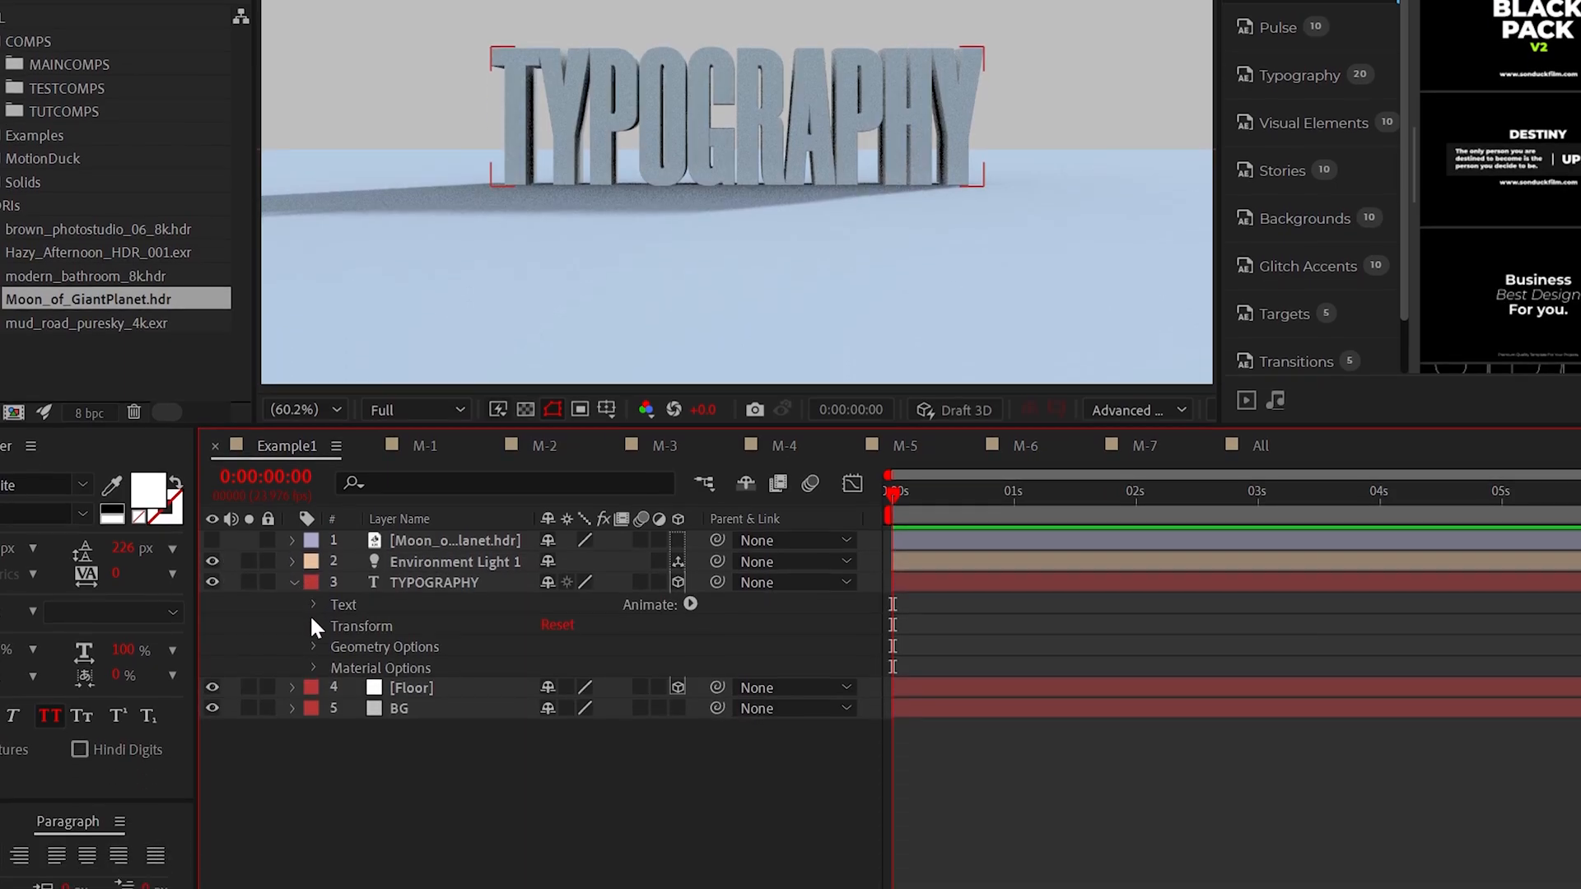
Step: Turn on Casts Shadows for the text and set the Advanced 3D shadow resolution to Full
left_click(313, 667)
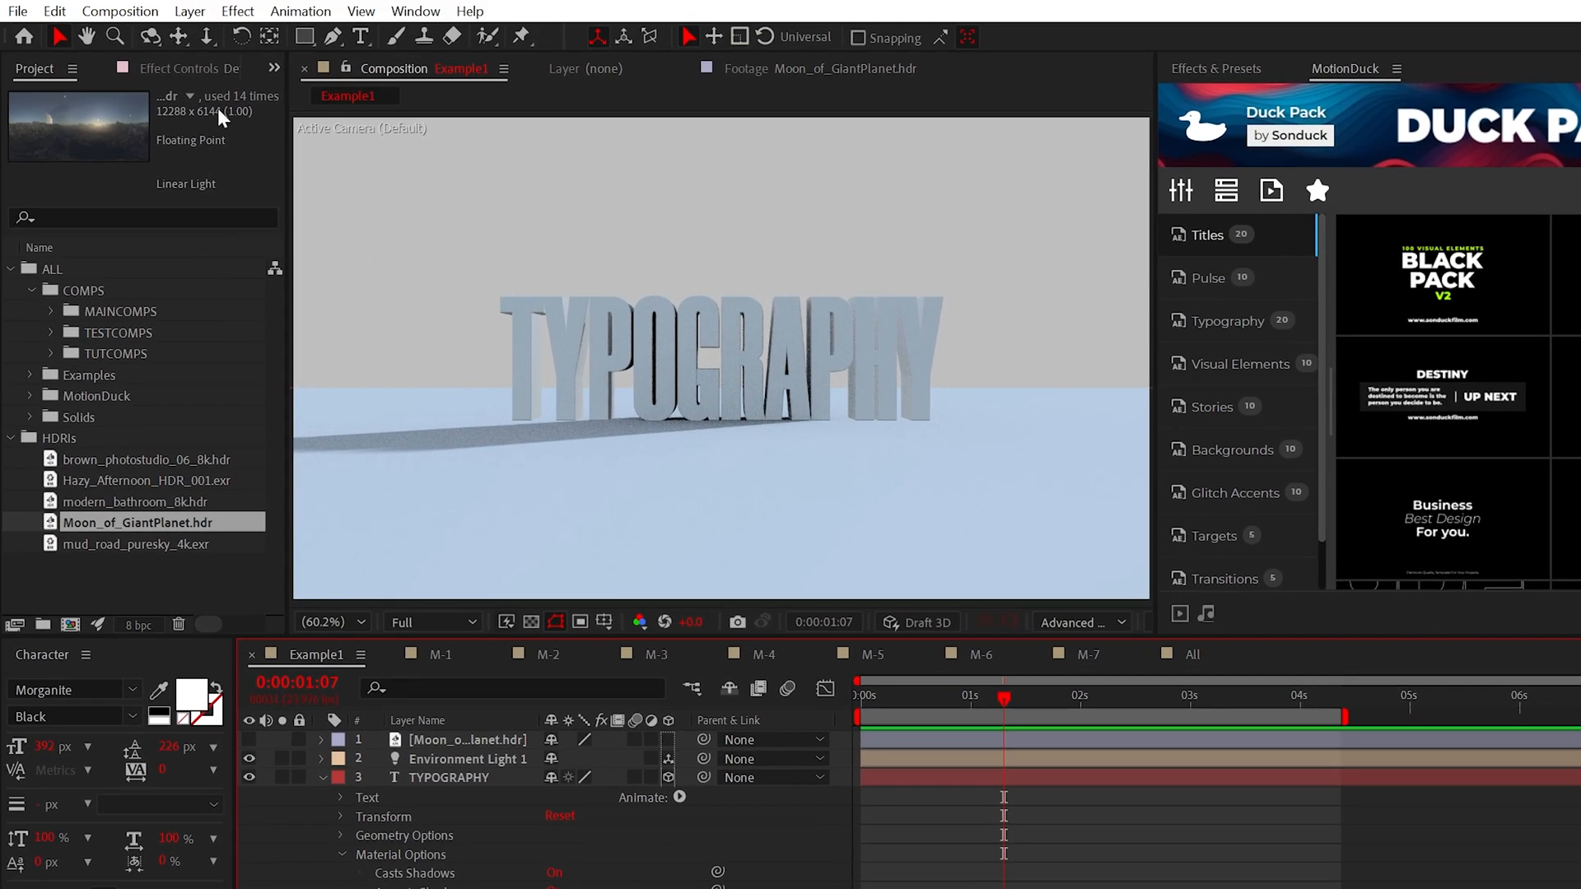
key("ctrl+k")
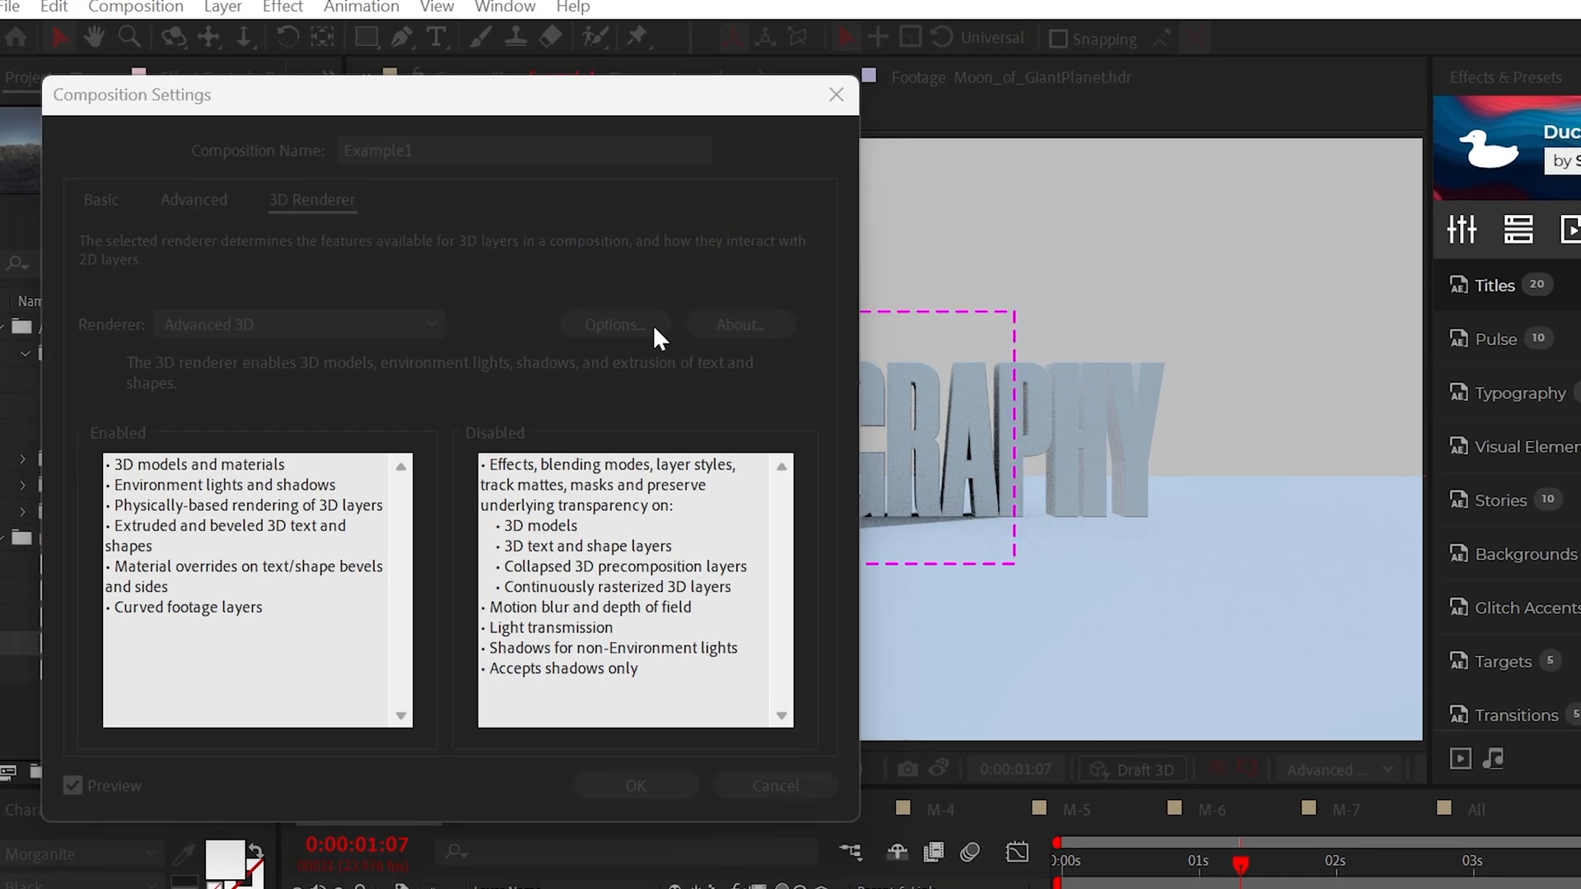
left_click(612, 324)
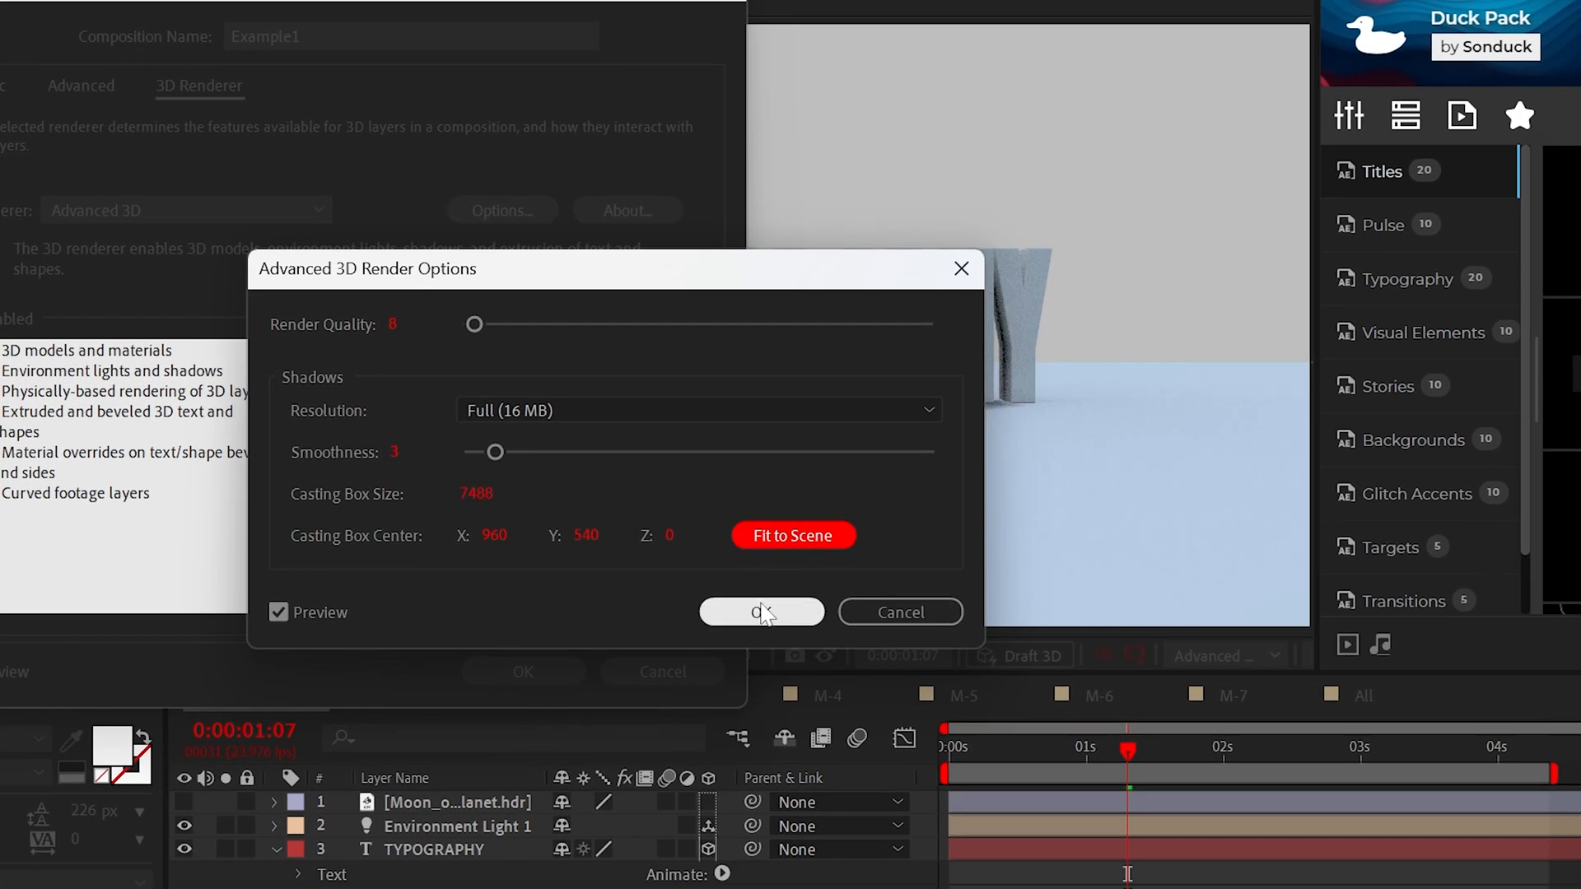
left_click(760, 613)
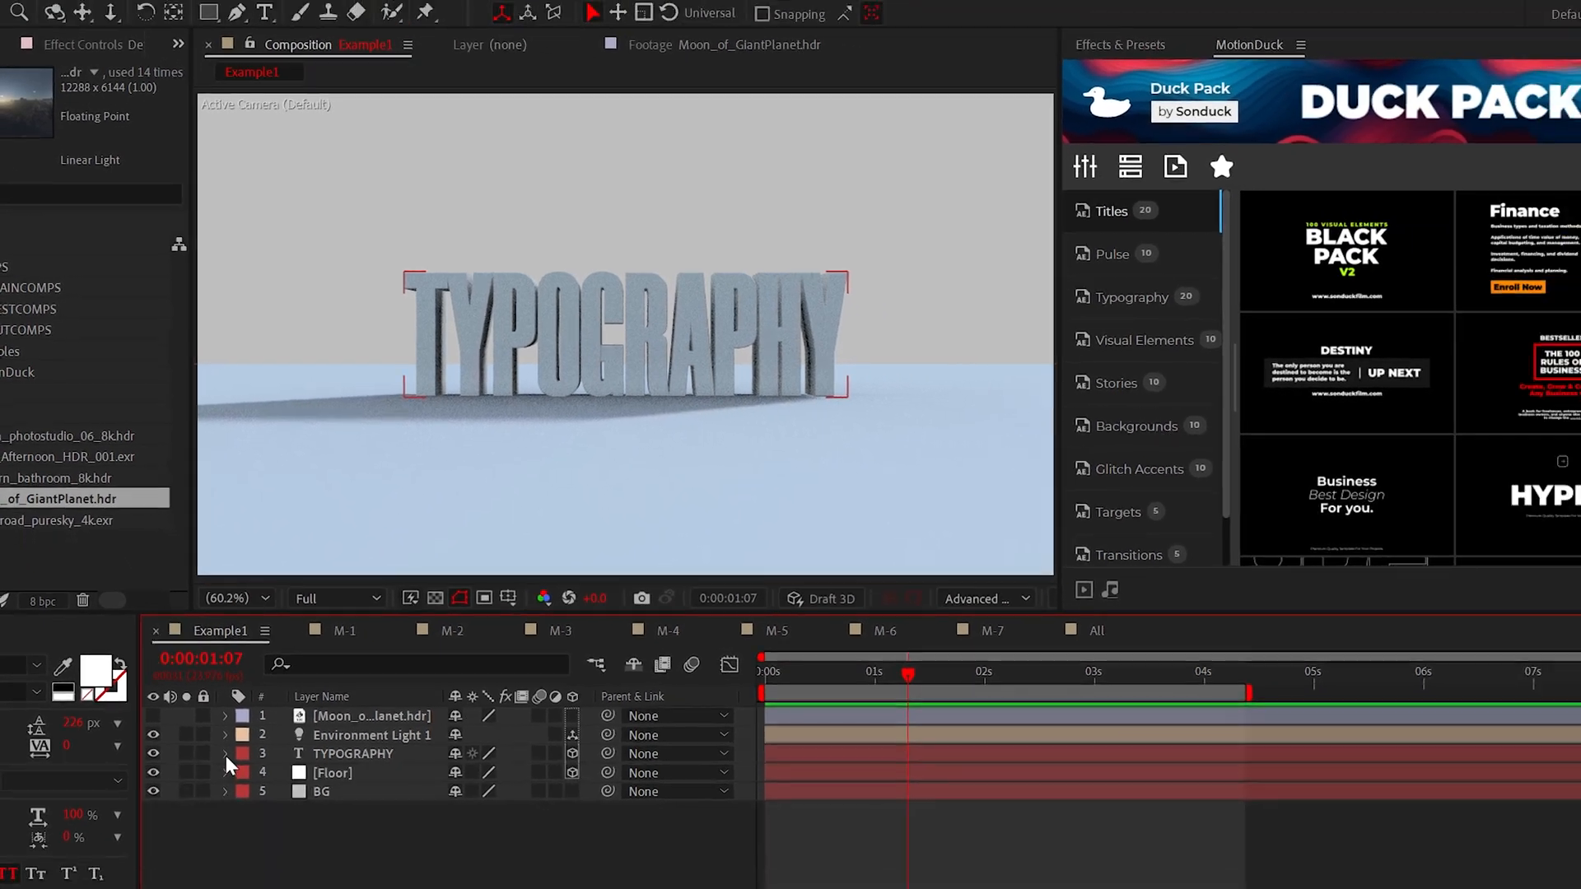
Step: Enable per-character 3D on TYPOGRAPHY and add a Position animator offset in Y
left_click(1090, 631)
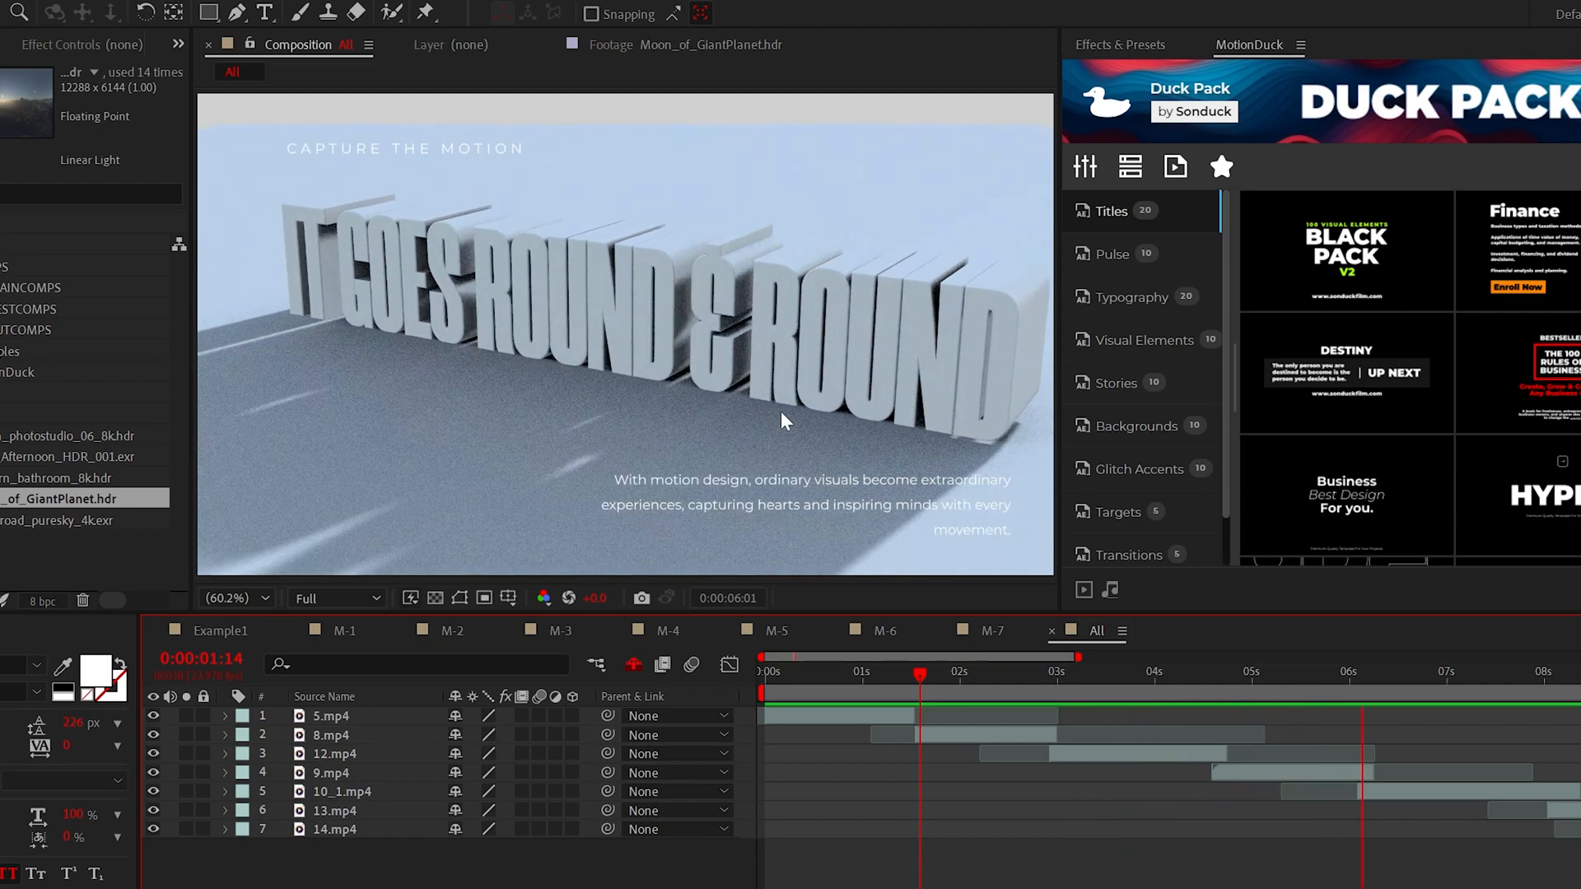
left_click(583, 672)
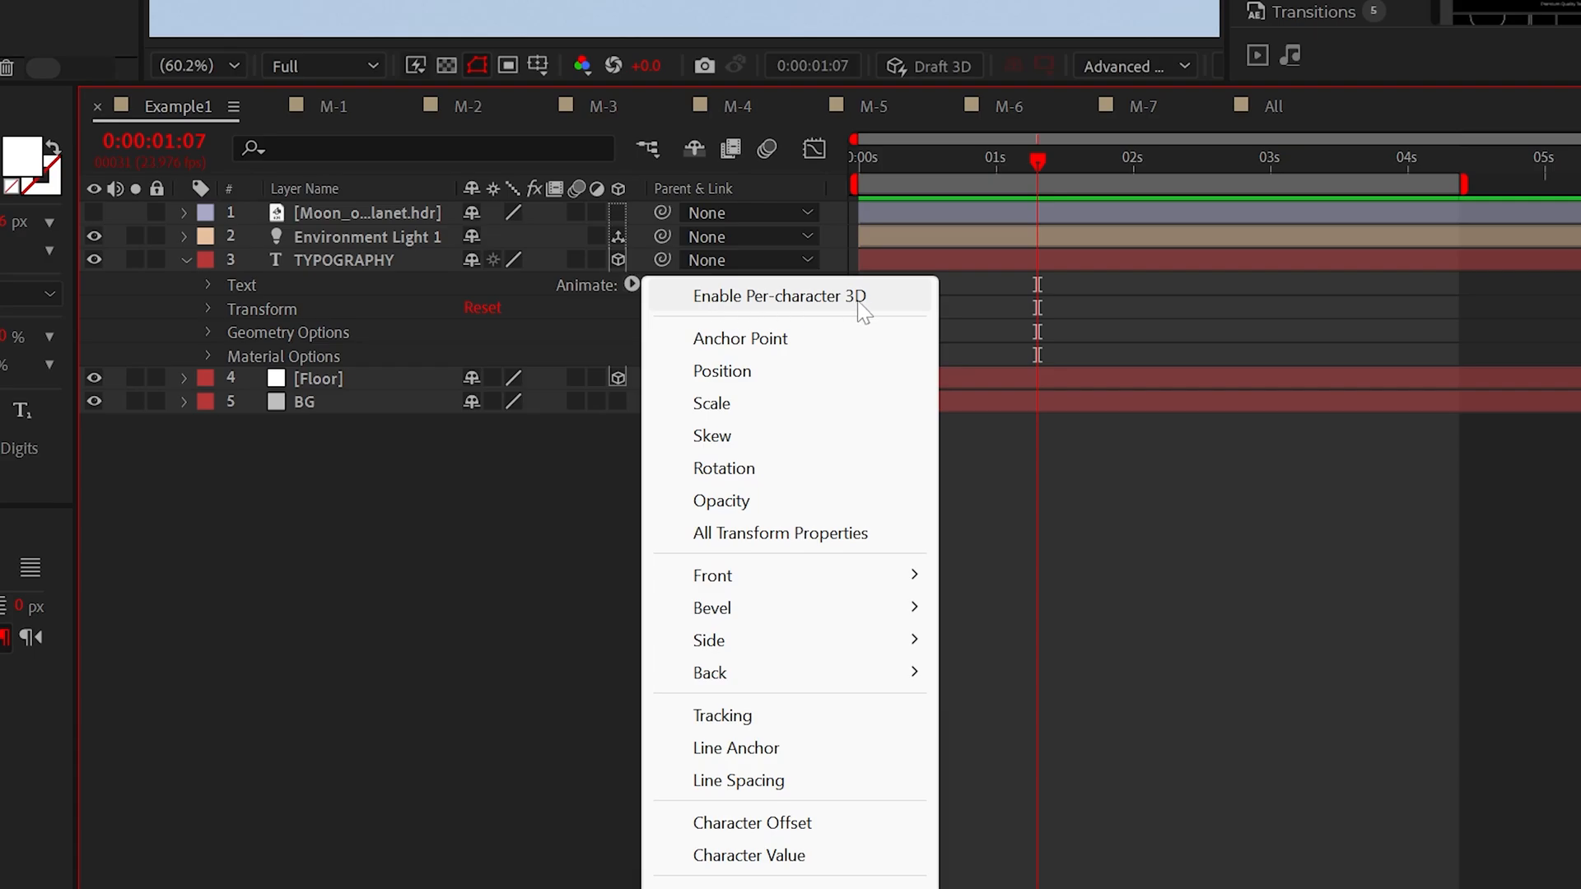
left_click(777, 295)
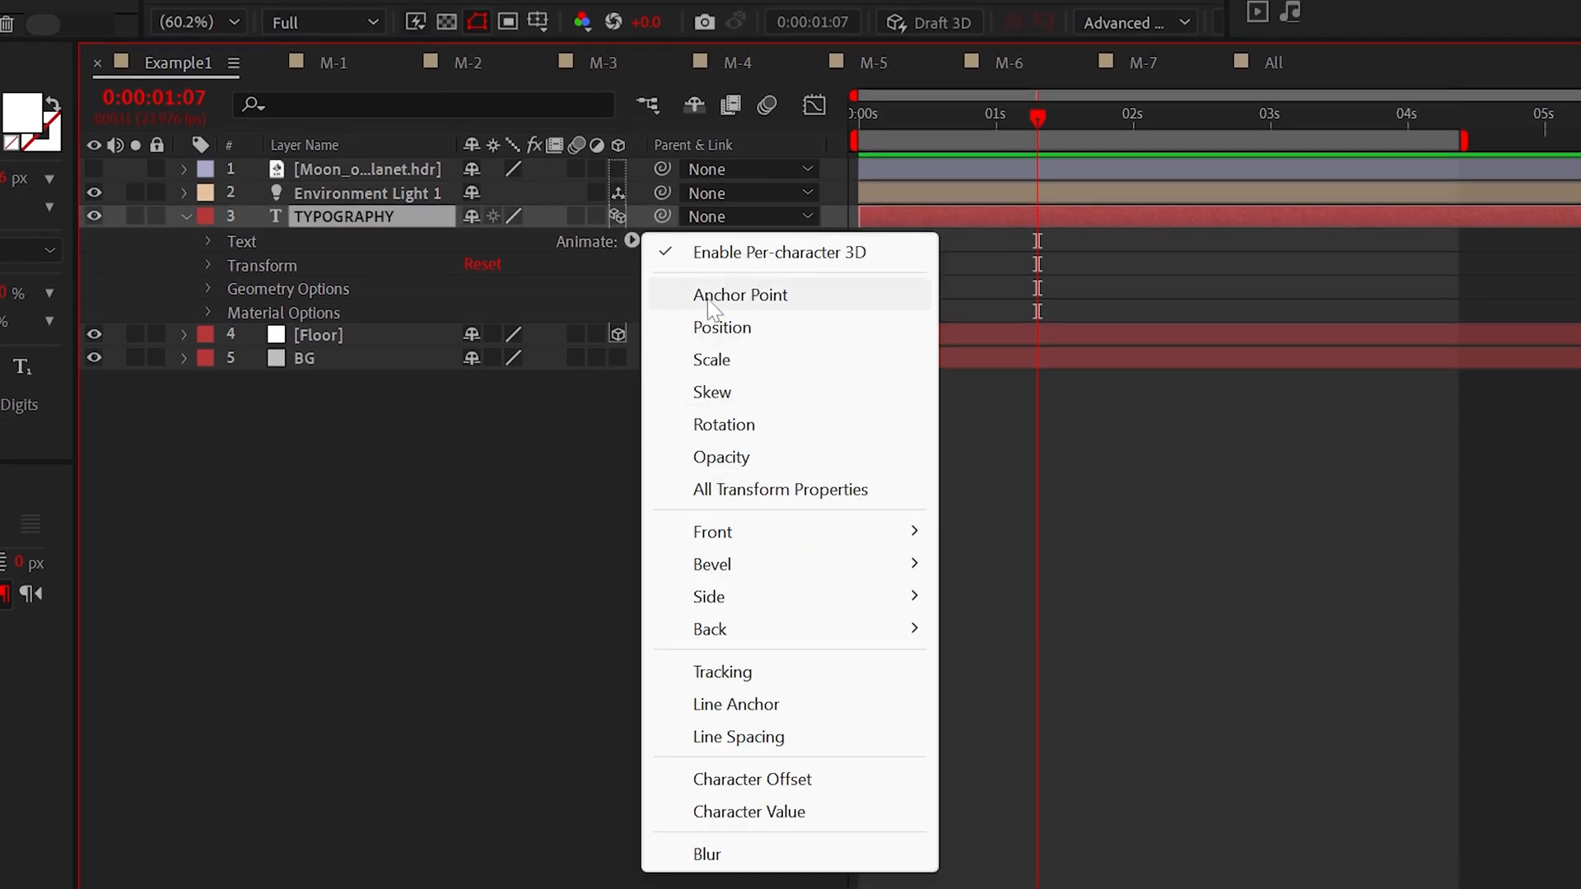
left_click(721, 326)
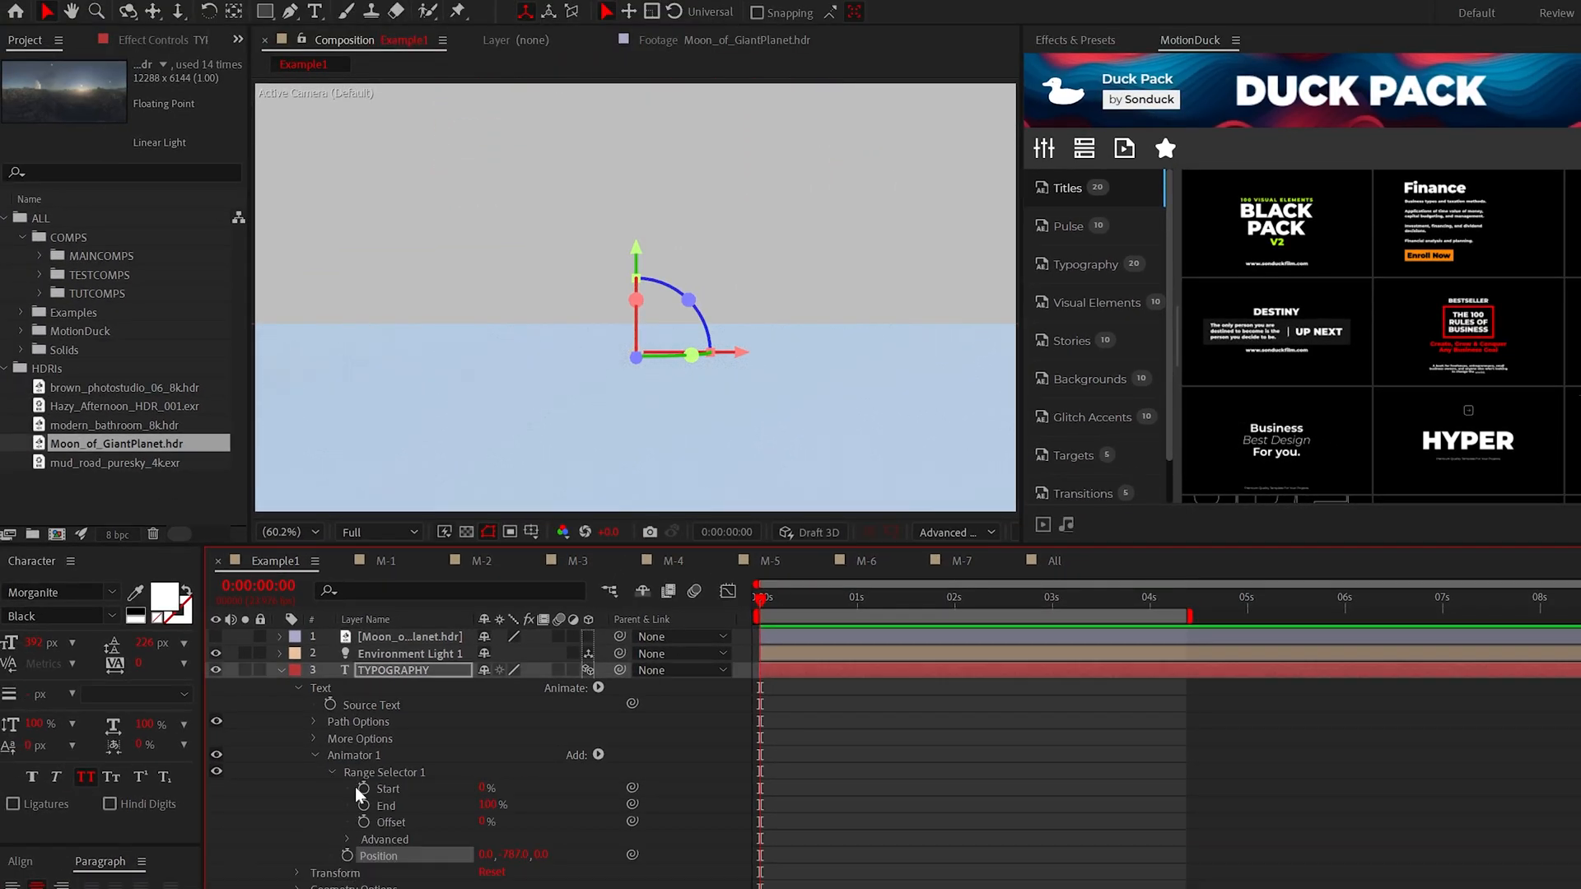
Step: Keyframe the Range Selector Start from 0% to 100% so letters drop in one by one
left_click(347, 789)
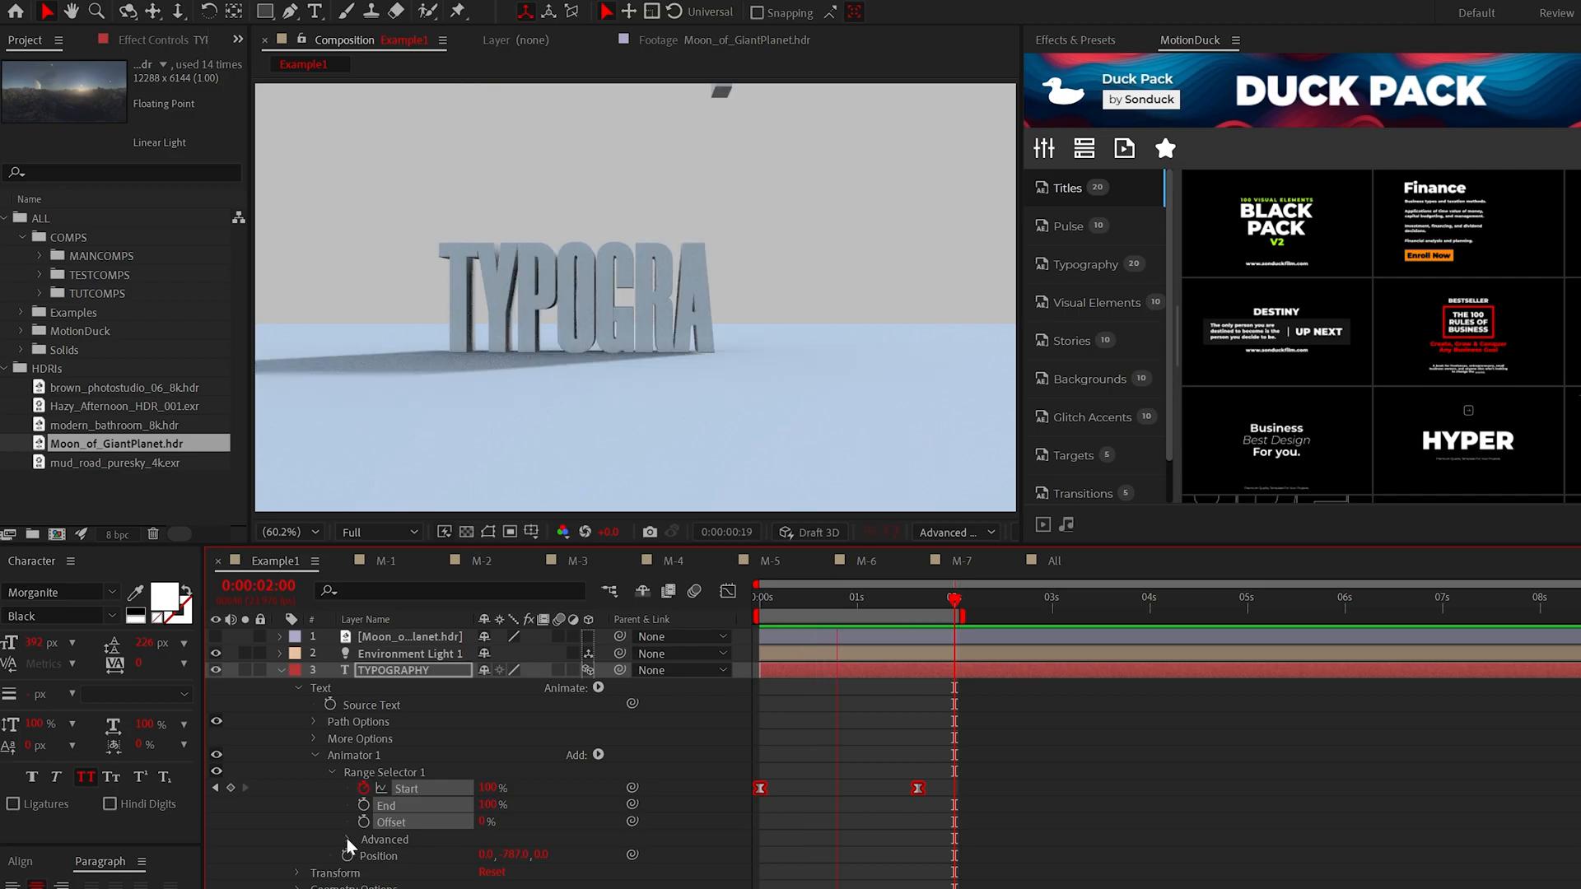
left_click(313, 839)
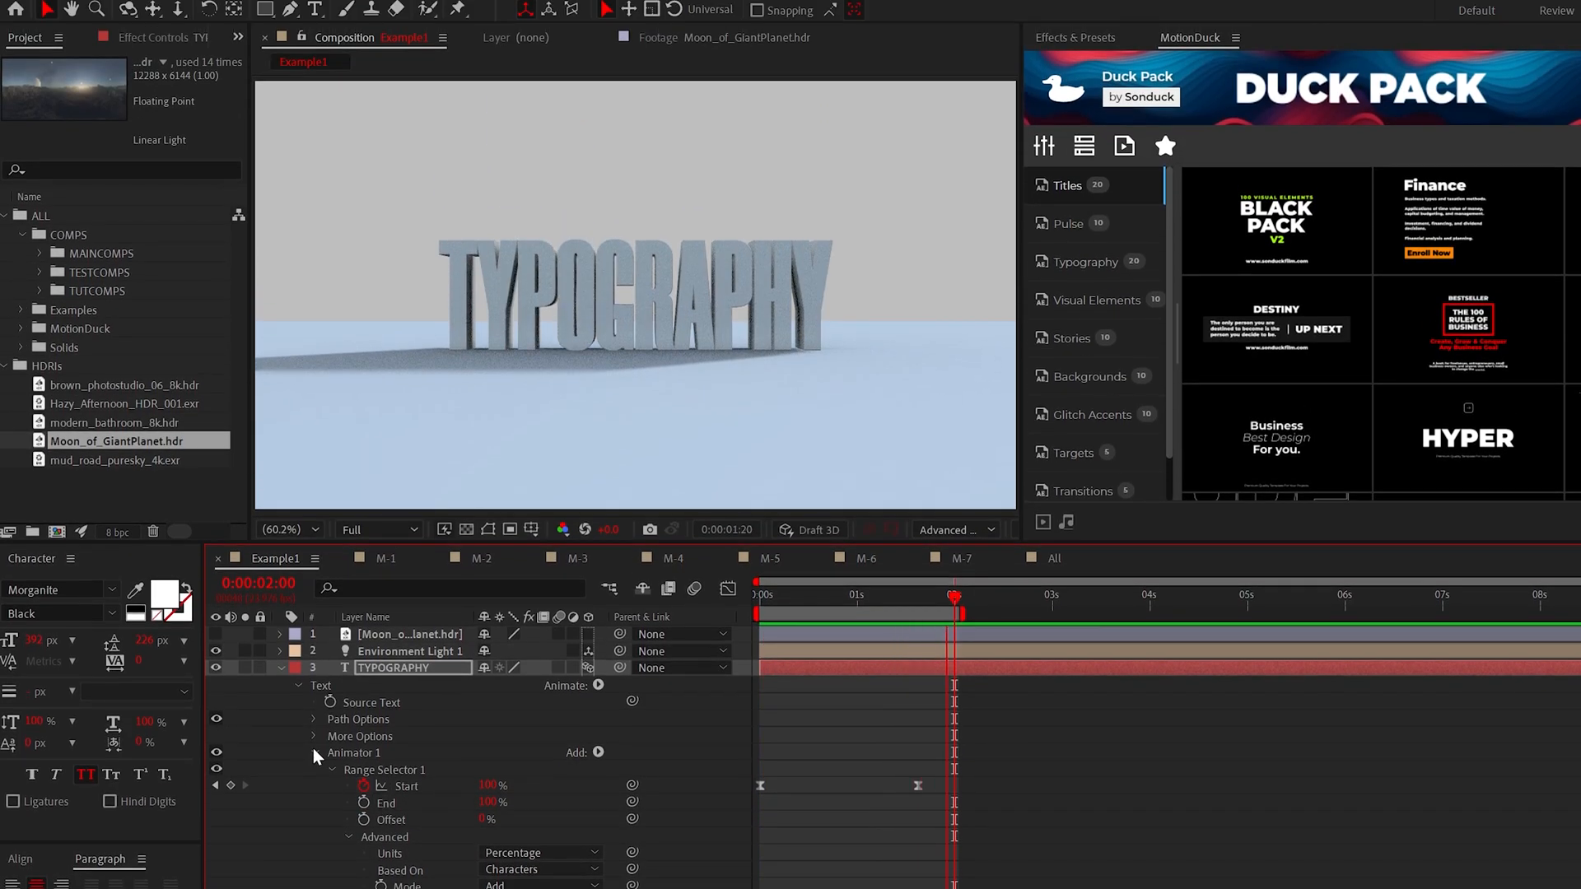
left_click(596, 751)
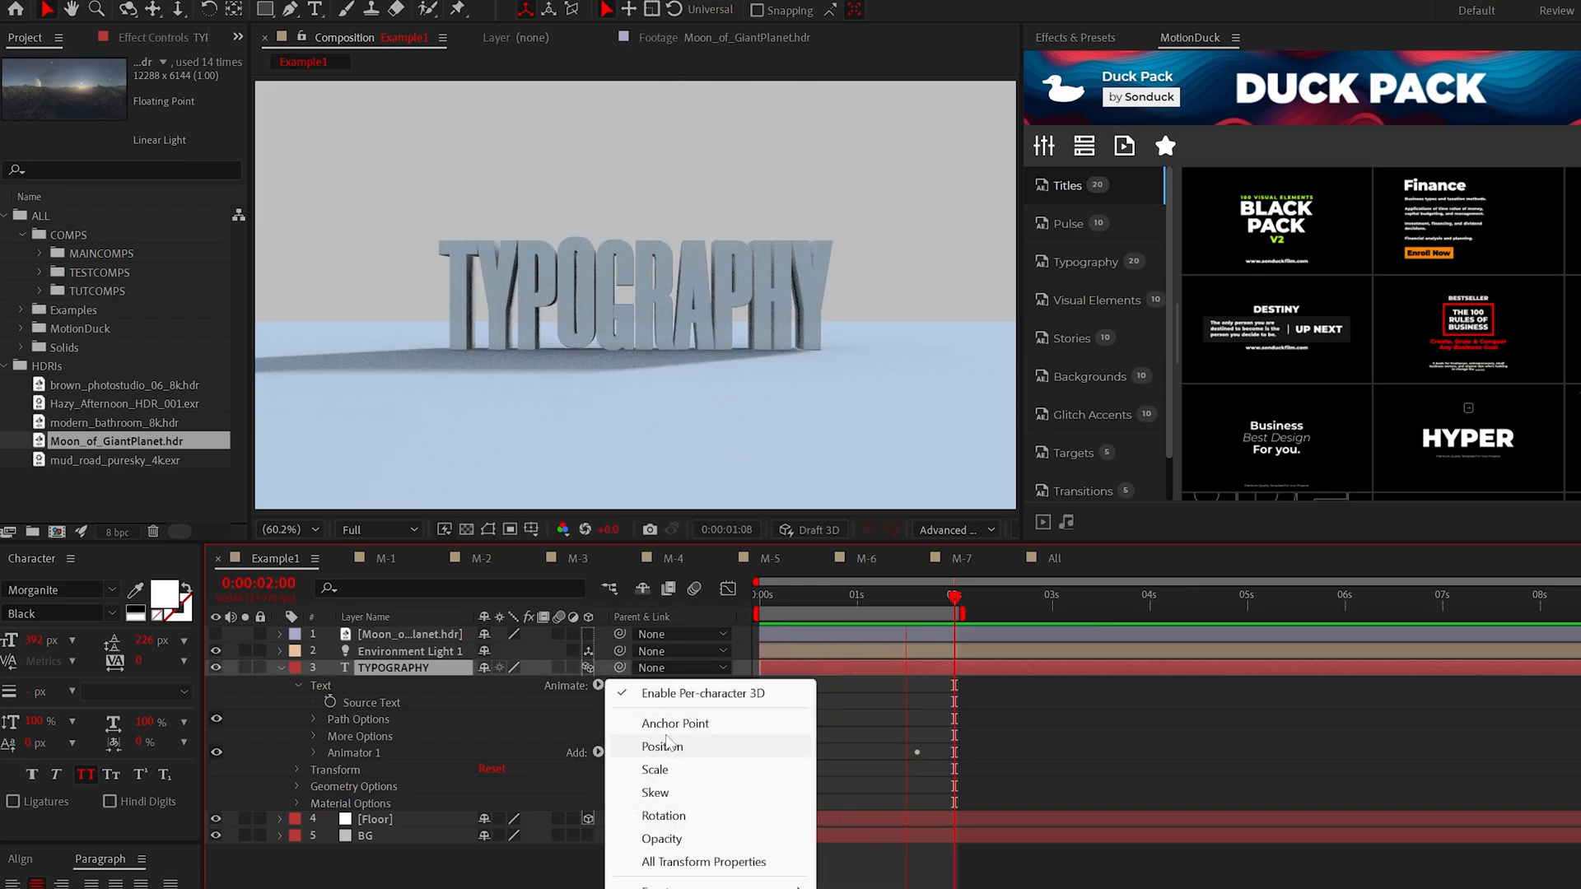
Step: Add Camera 1 with keyframed Point of Interest and Position animating the view
left_click(163, 10)
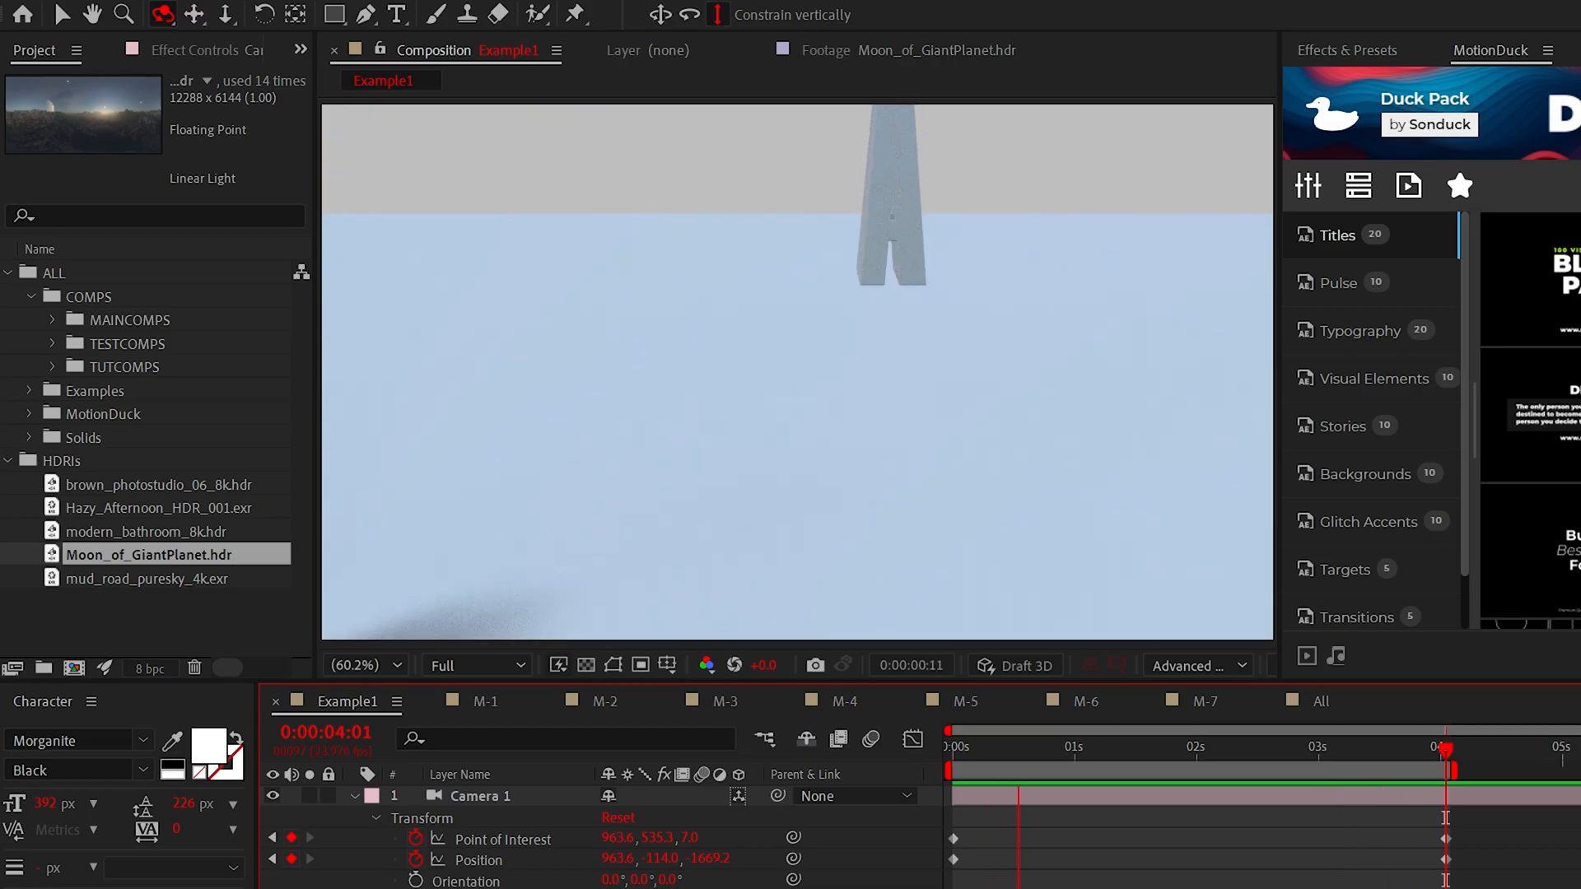
Step: Preview M-5, then change Example1's text to 'IT GOES ROUND & ROUND'
left_click(963, 701)
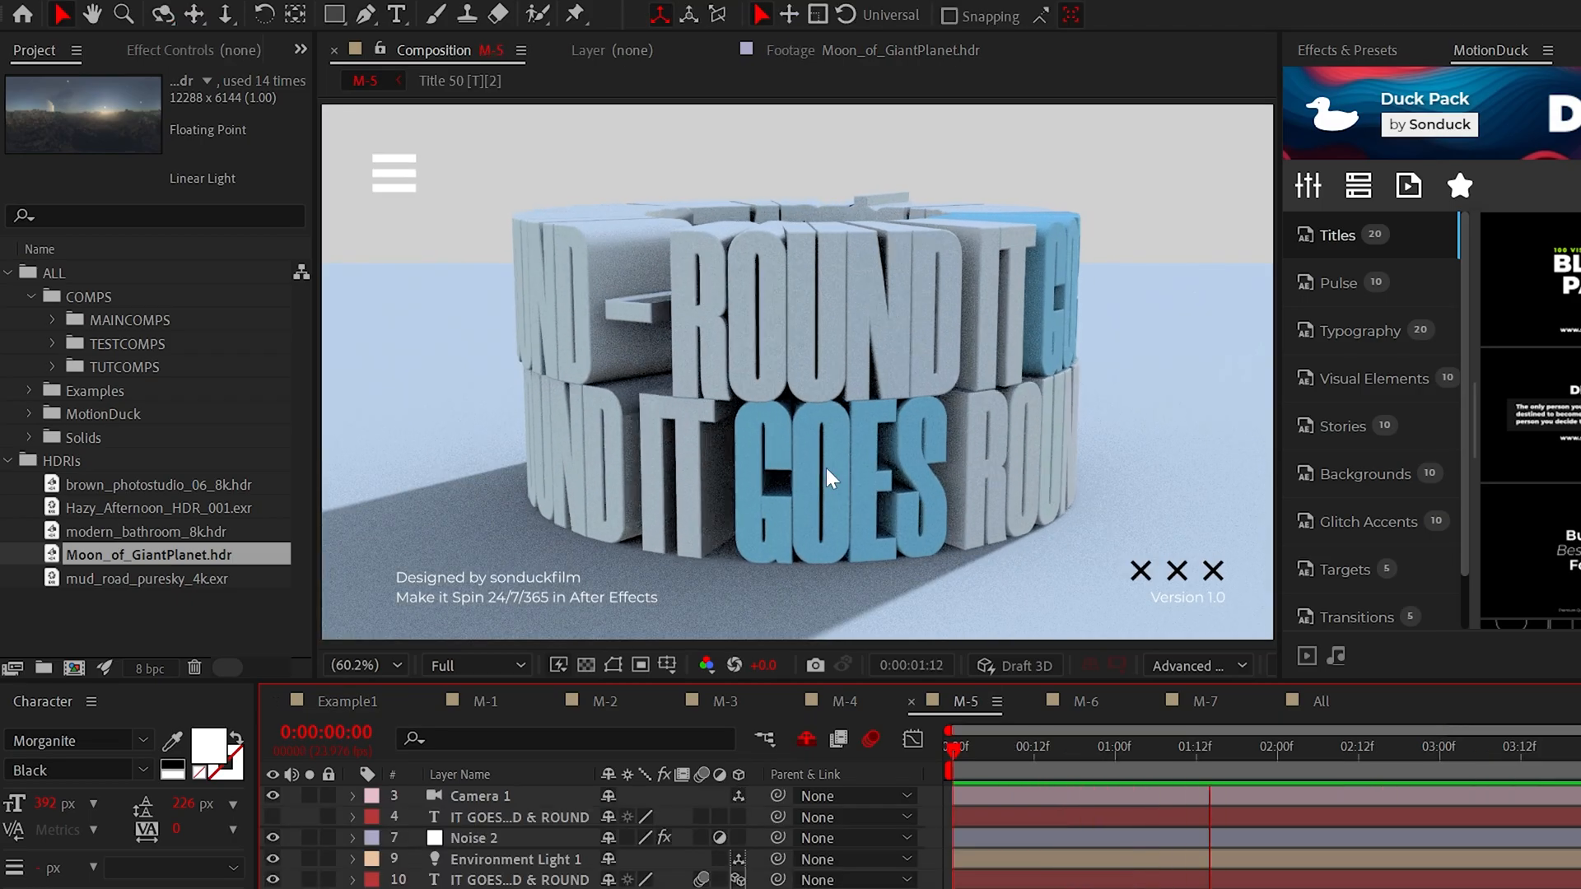
left_click(1206, 702)
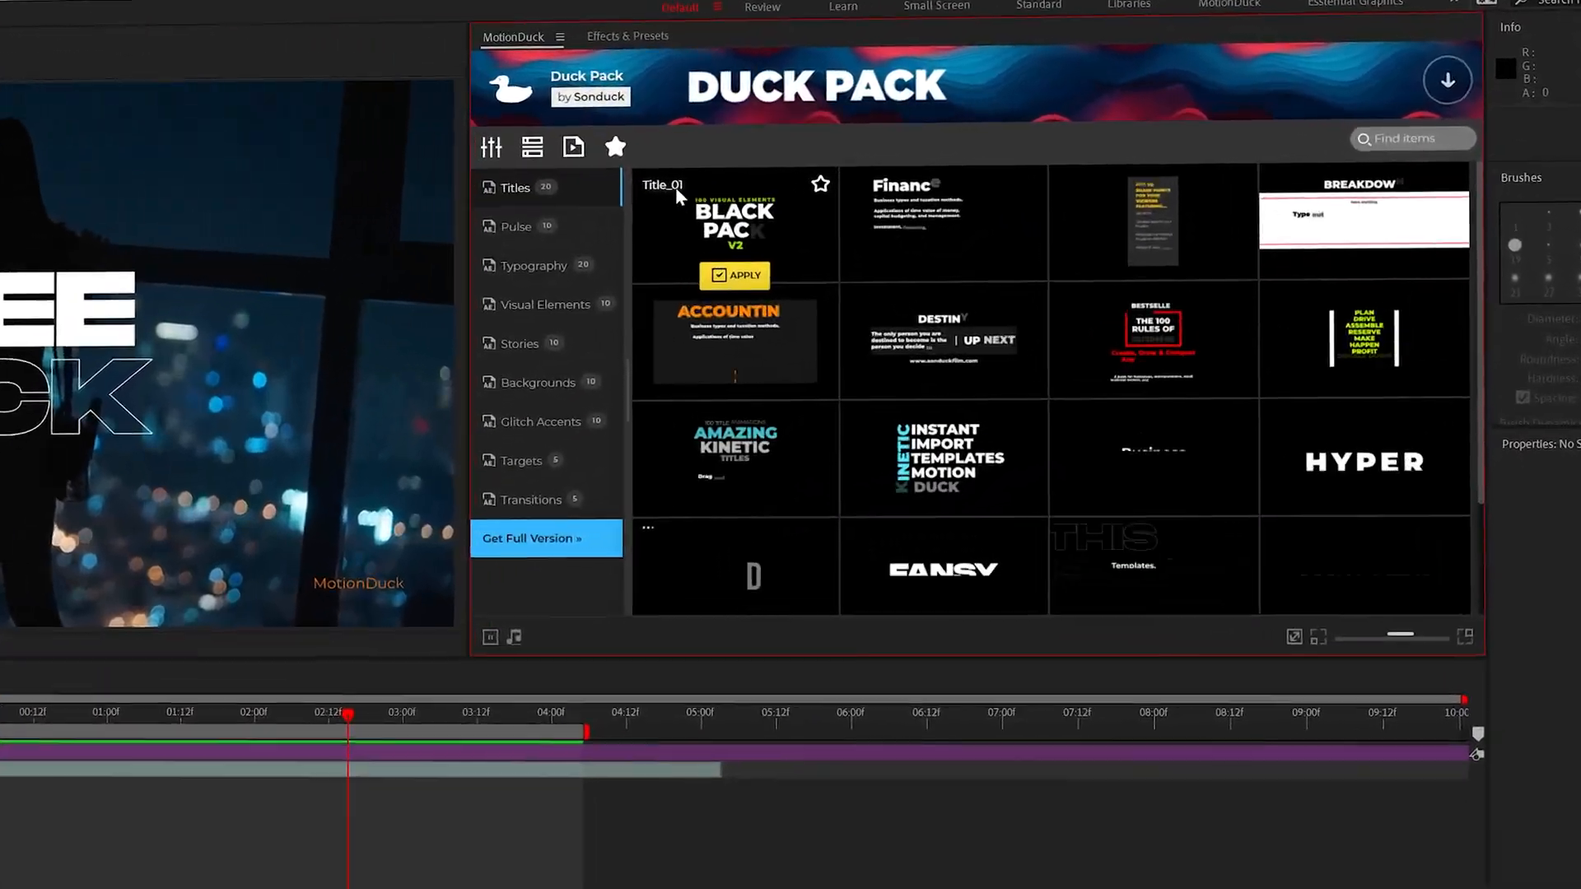
left_click(515, 226)
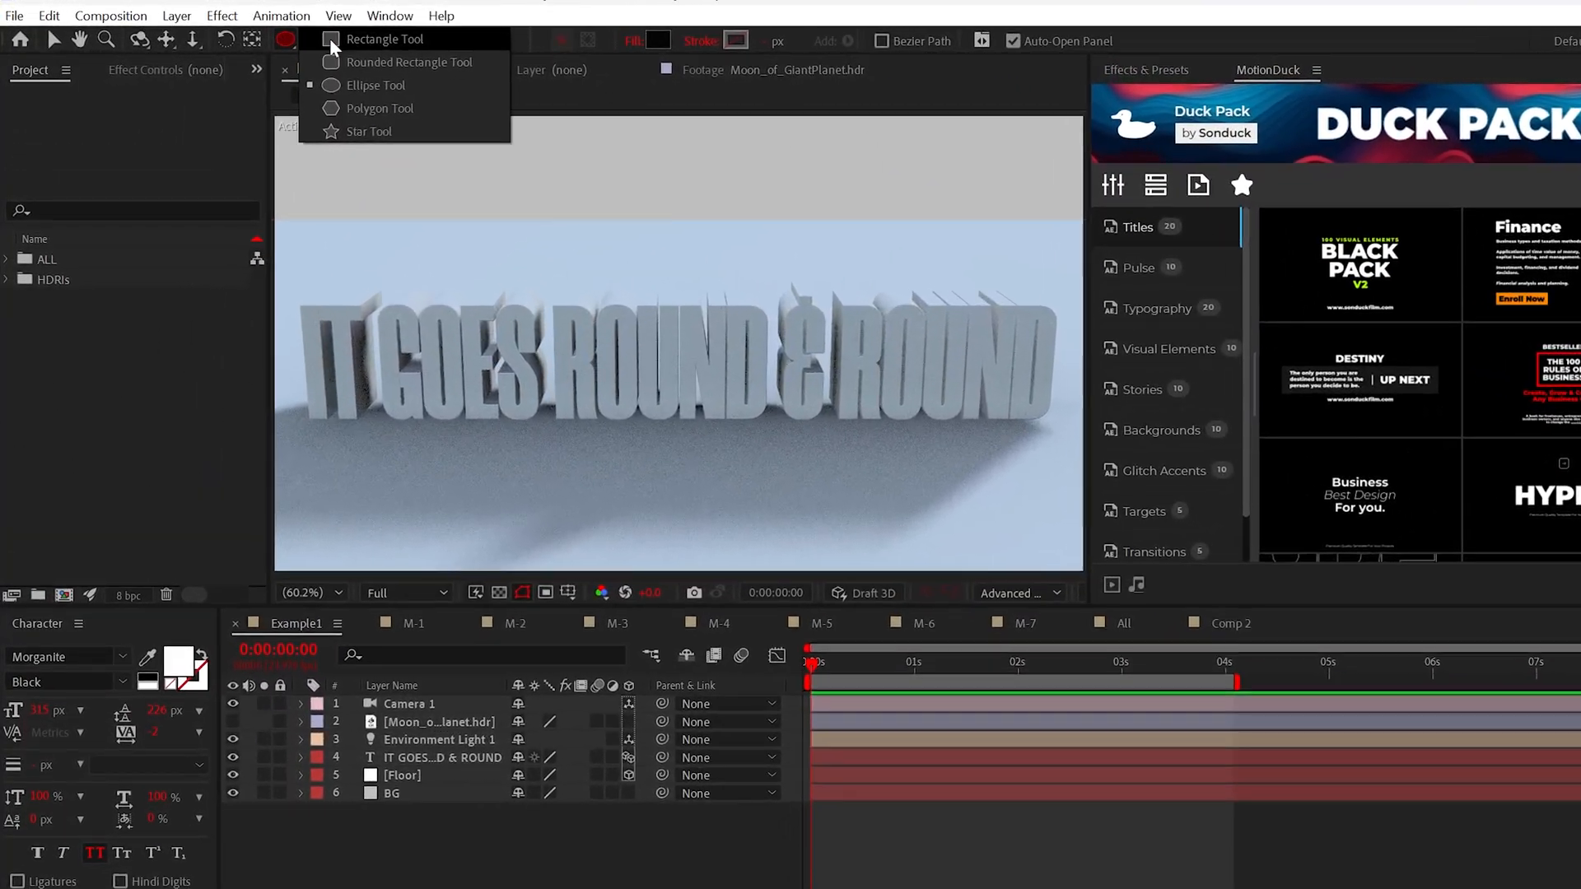
Step: Draw an ellipse mask, set the text Path to Mask 1, and rotate X -90° into a flat ring
left_click(438, 757)
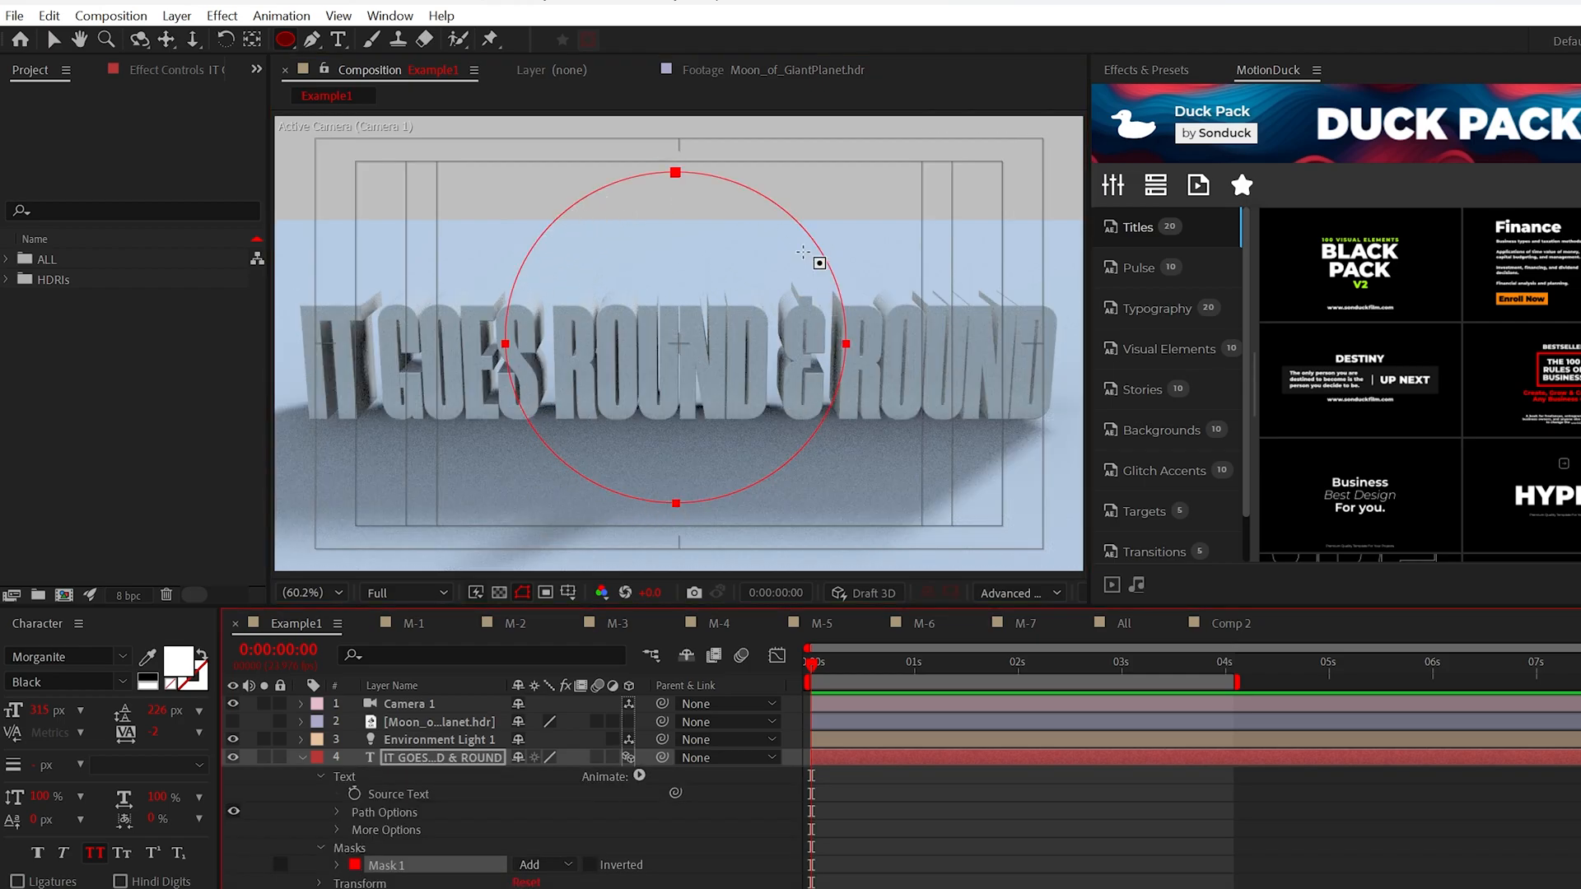
left_click(338, 812)
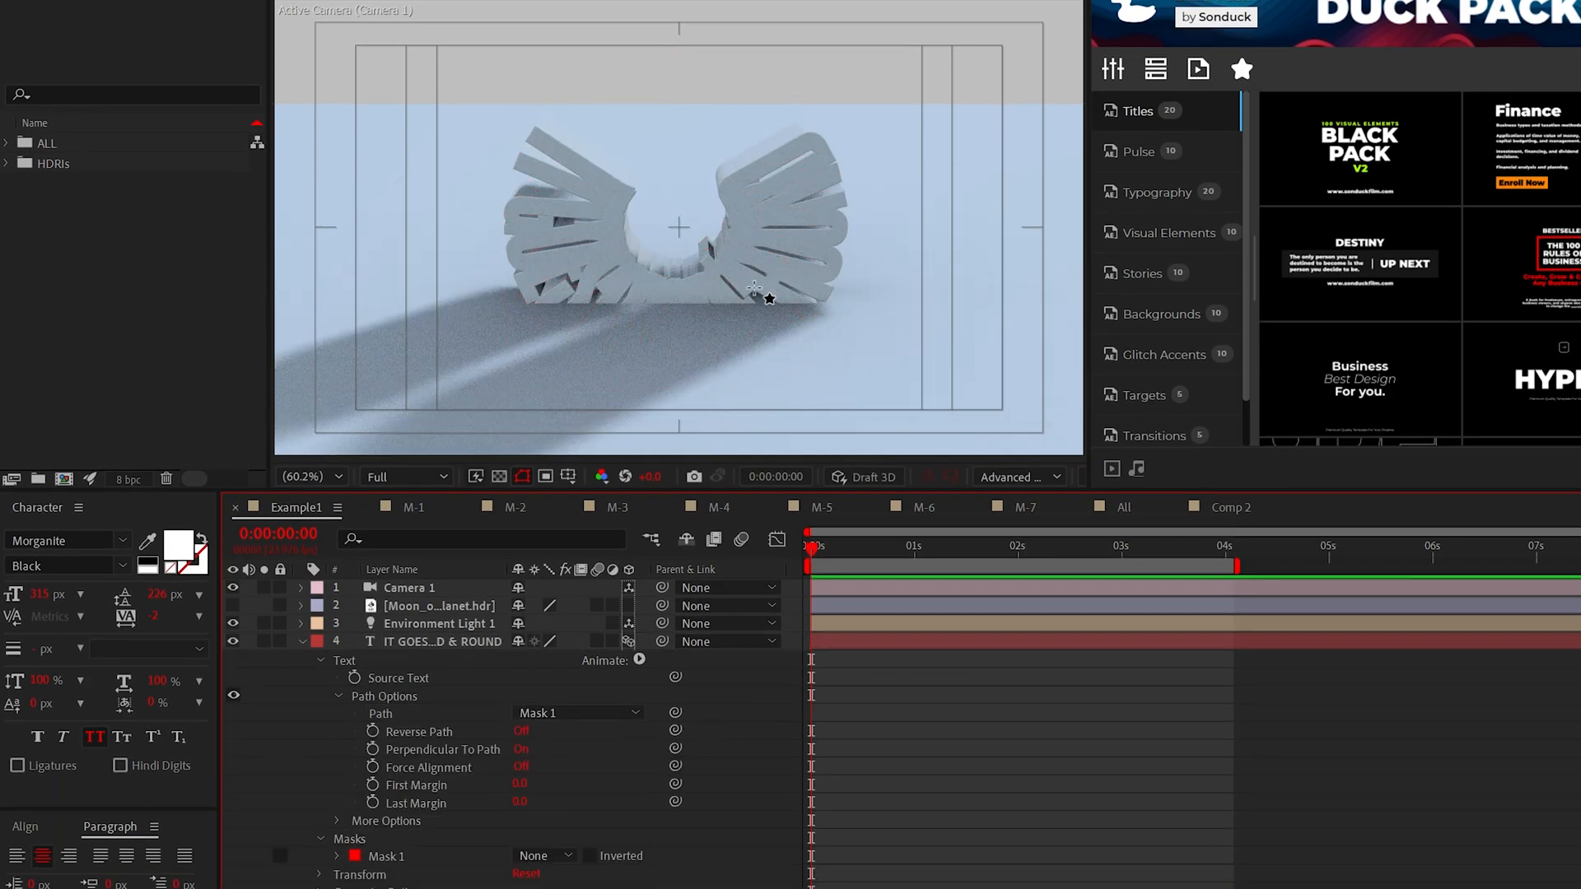
mouse_move(807, 265)
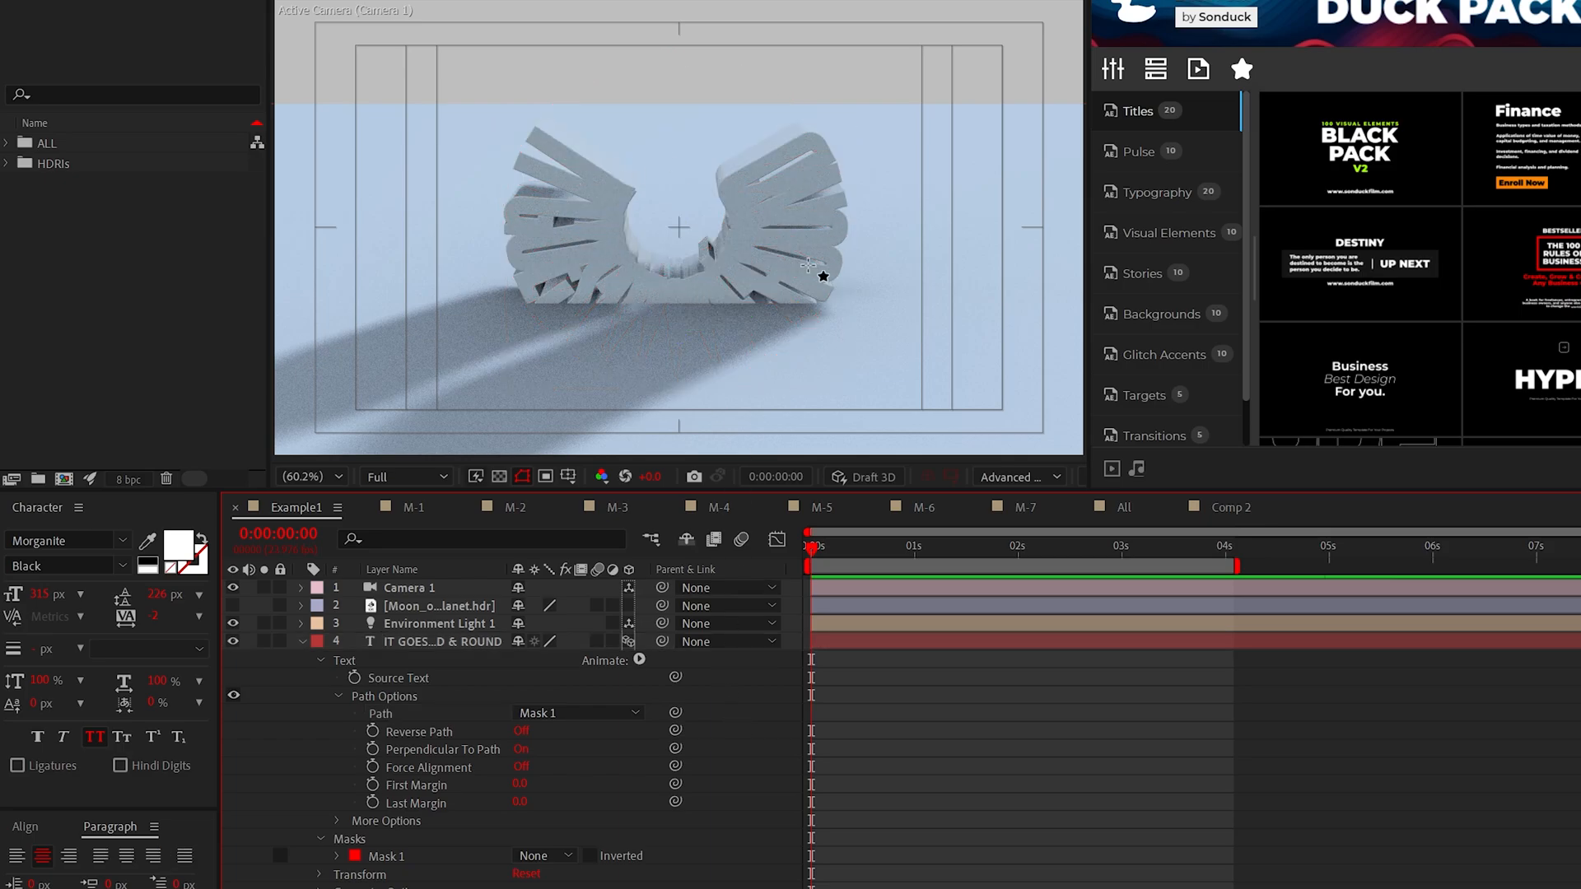
mouse_move(718, 384)
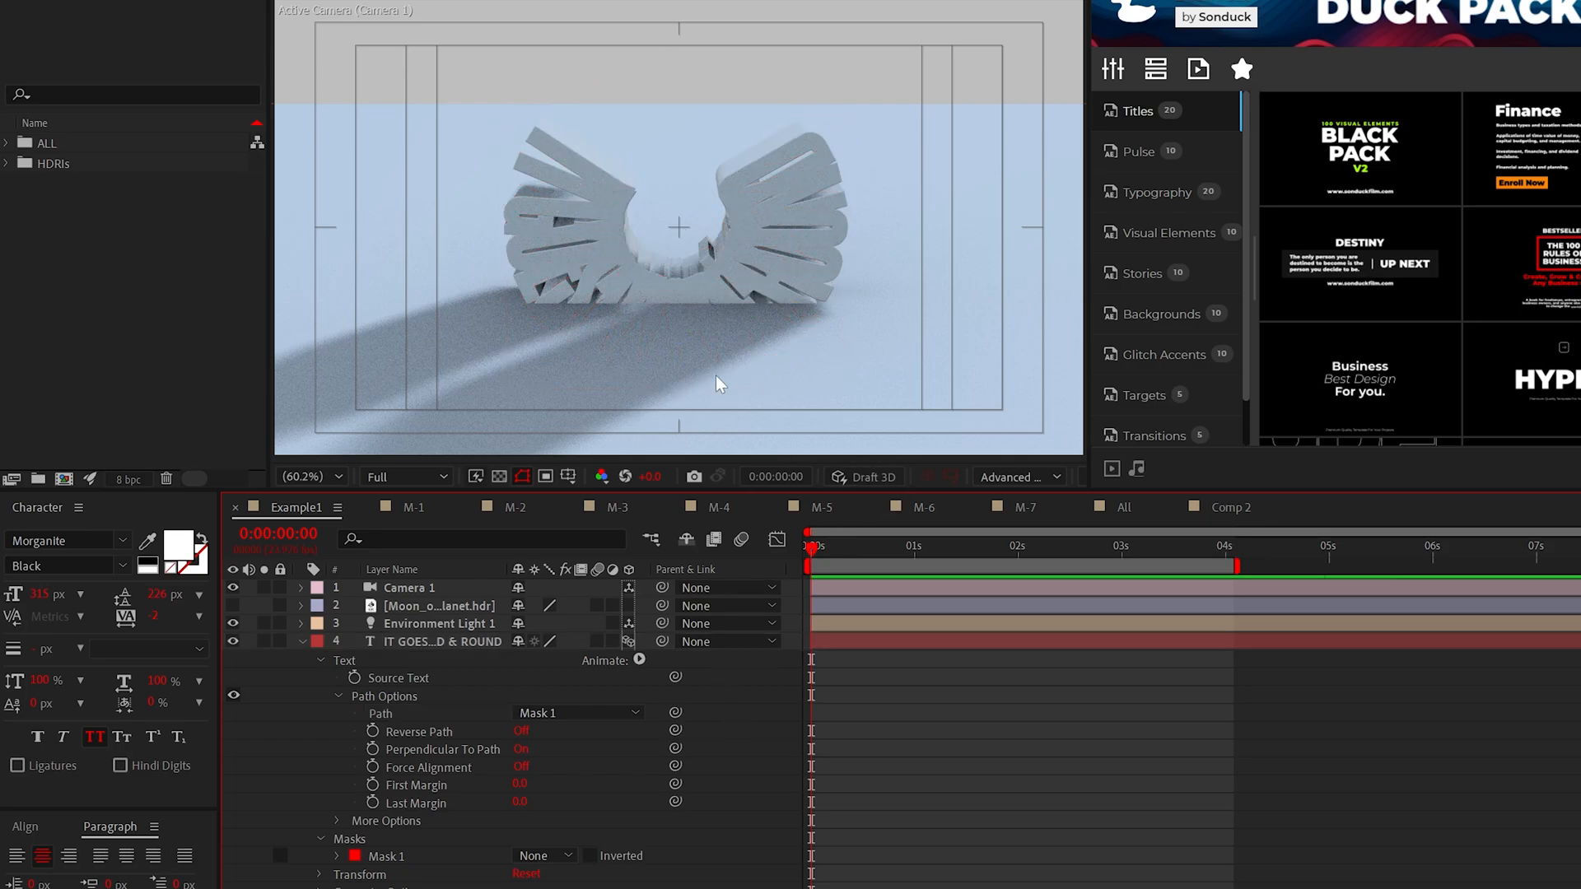
left_click(441, 642)
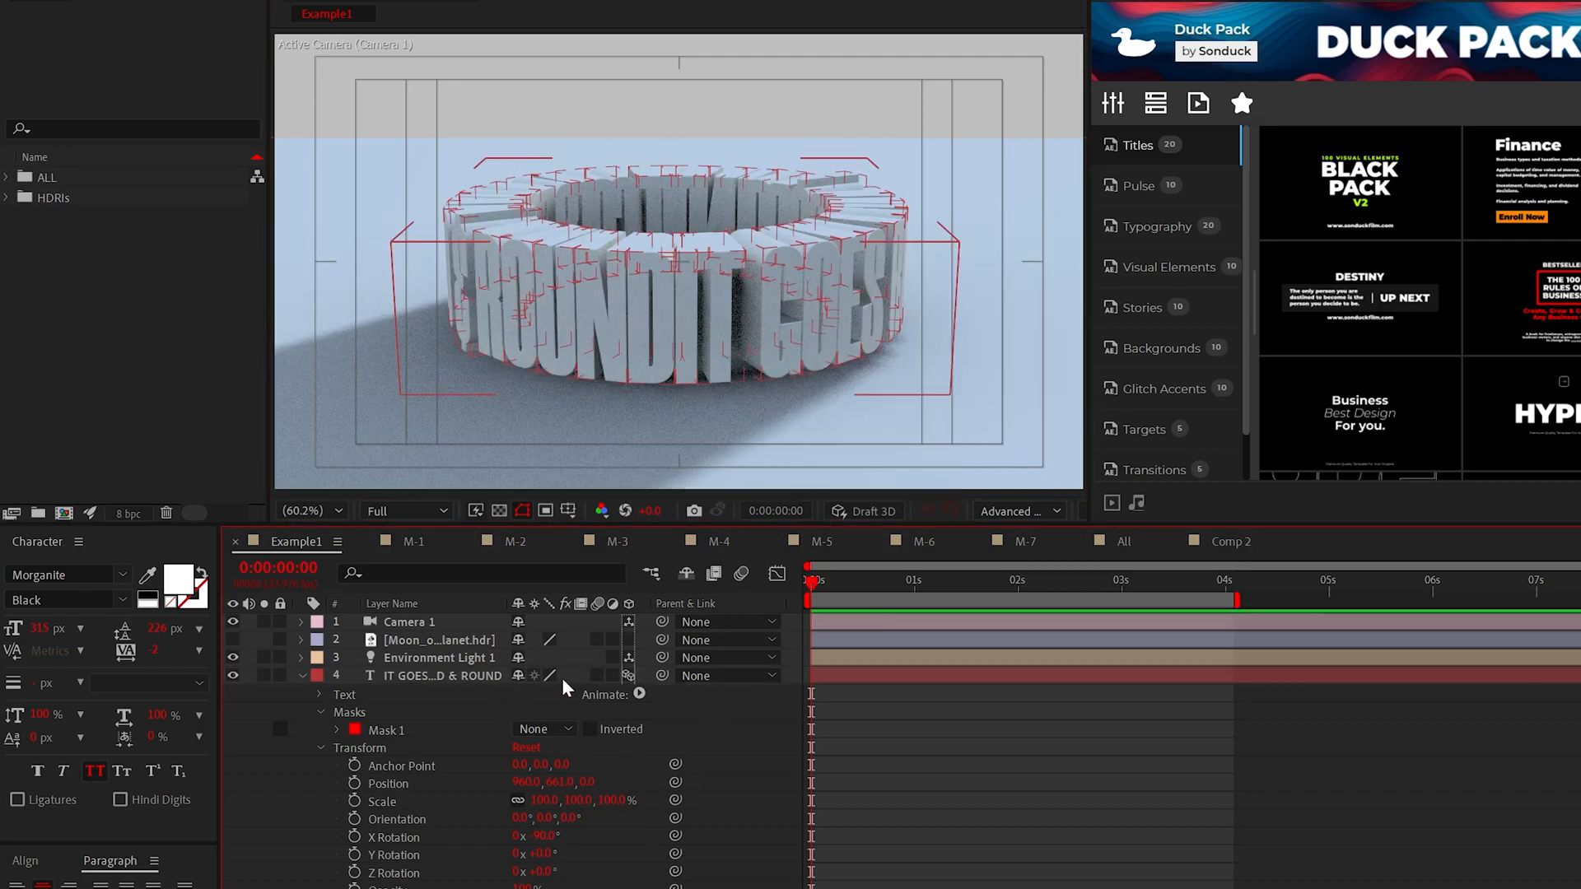
Step: Keyframe the W text layer's Position at the start so it begins off-screen
left_click(321, 695)
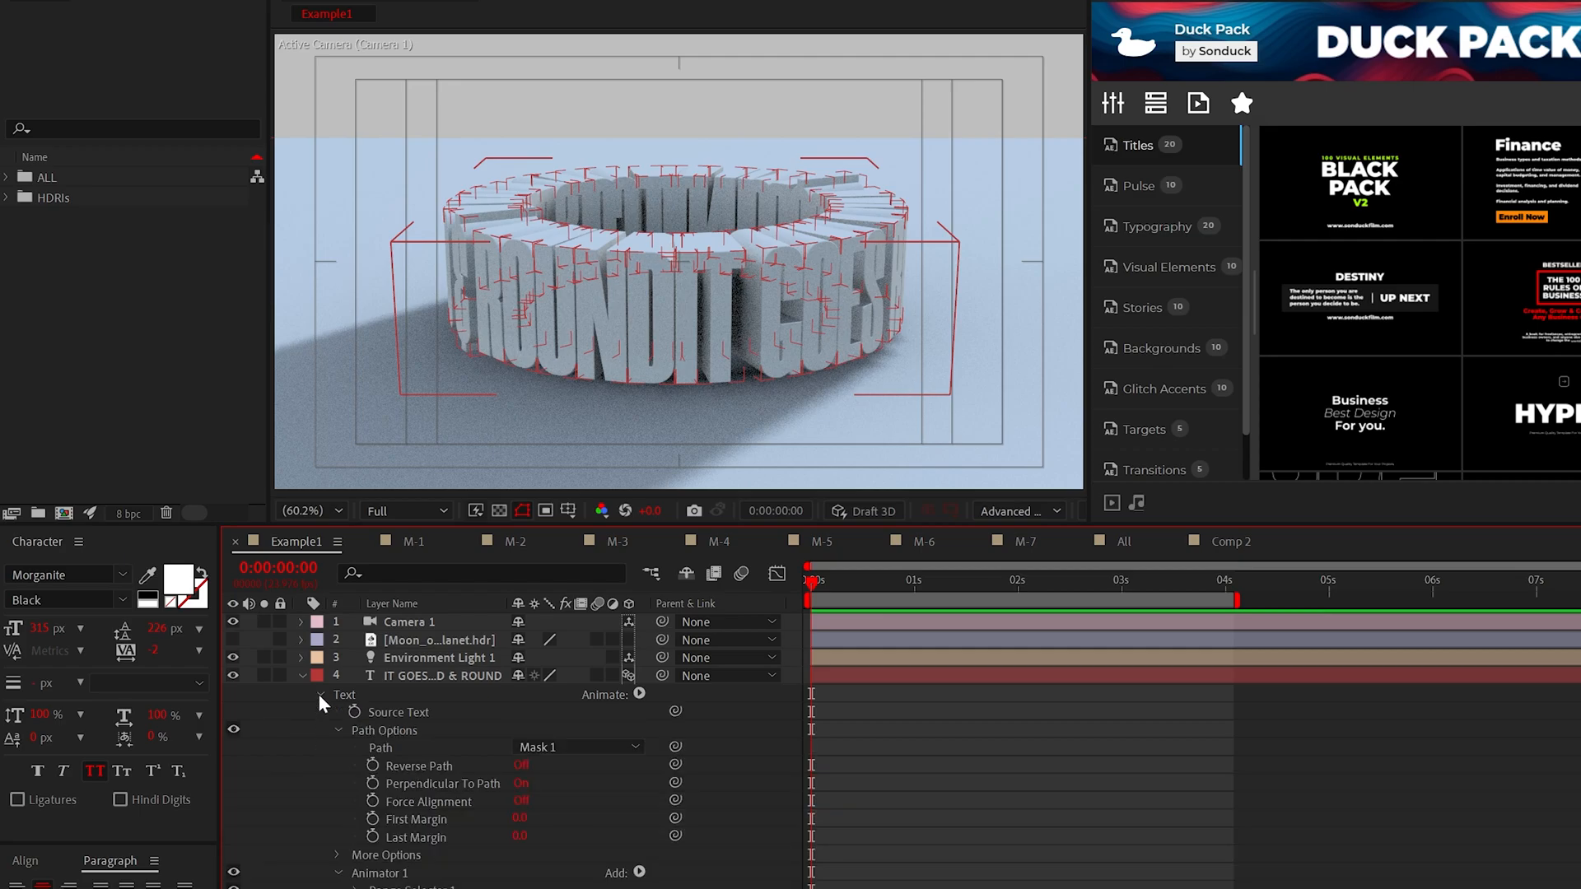
left_click(354, 818)
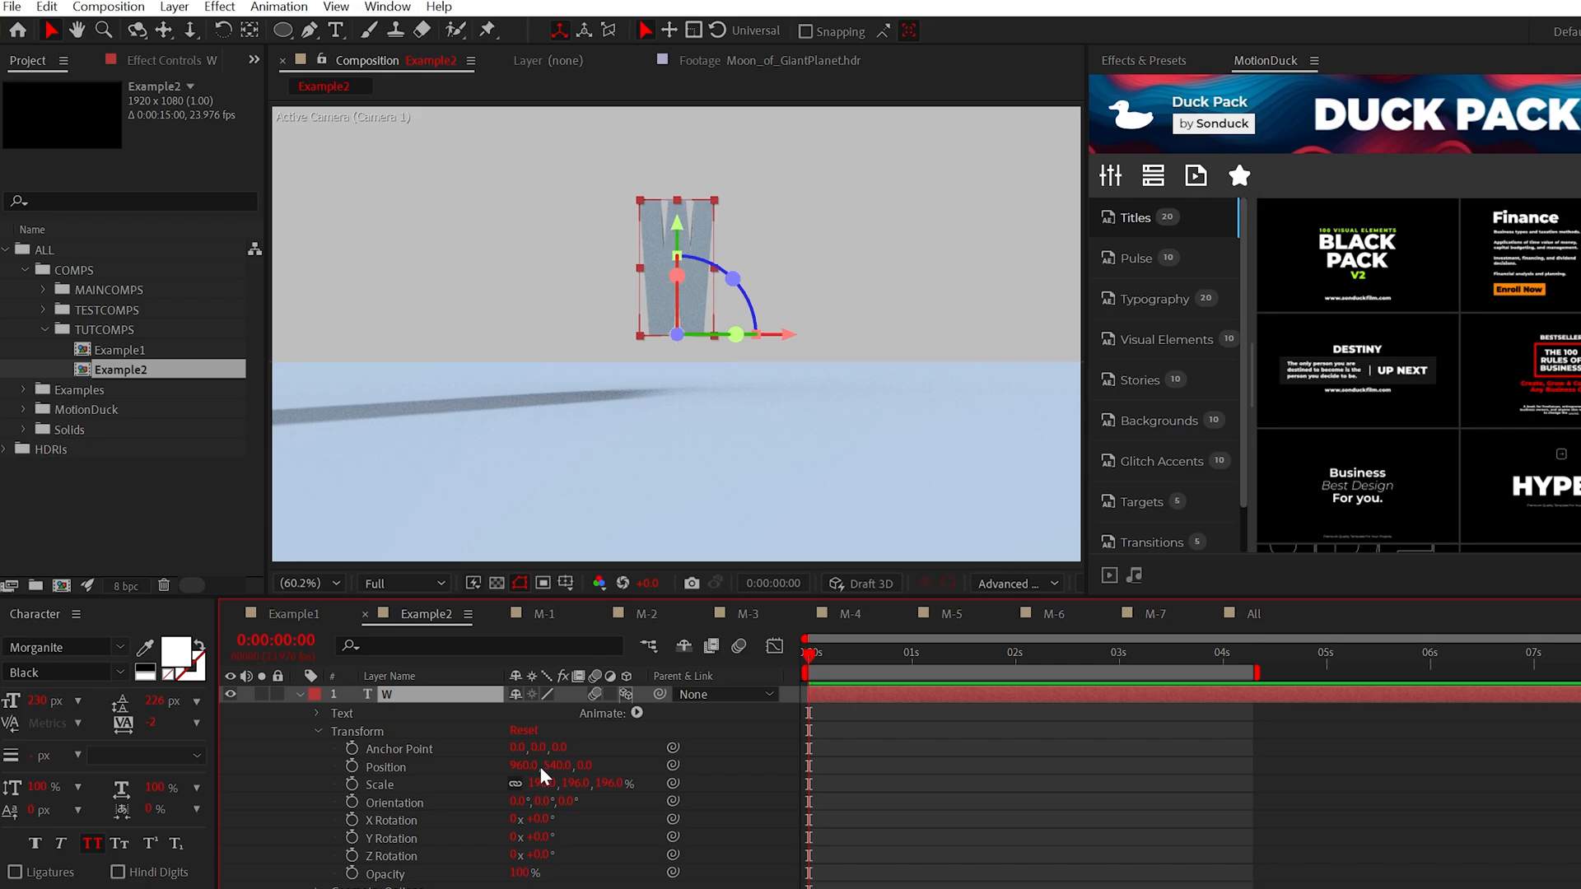
left_click(361, 768)
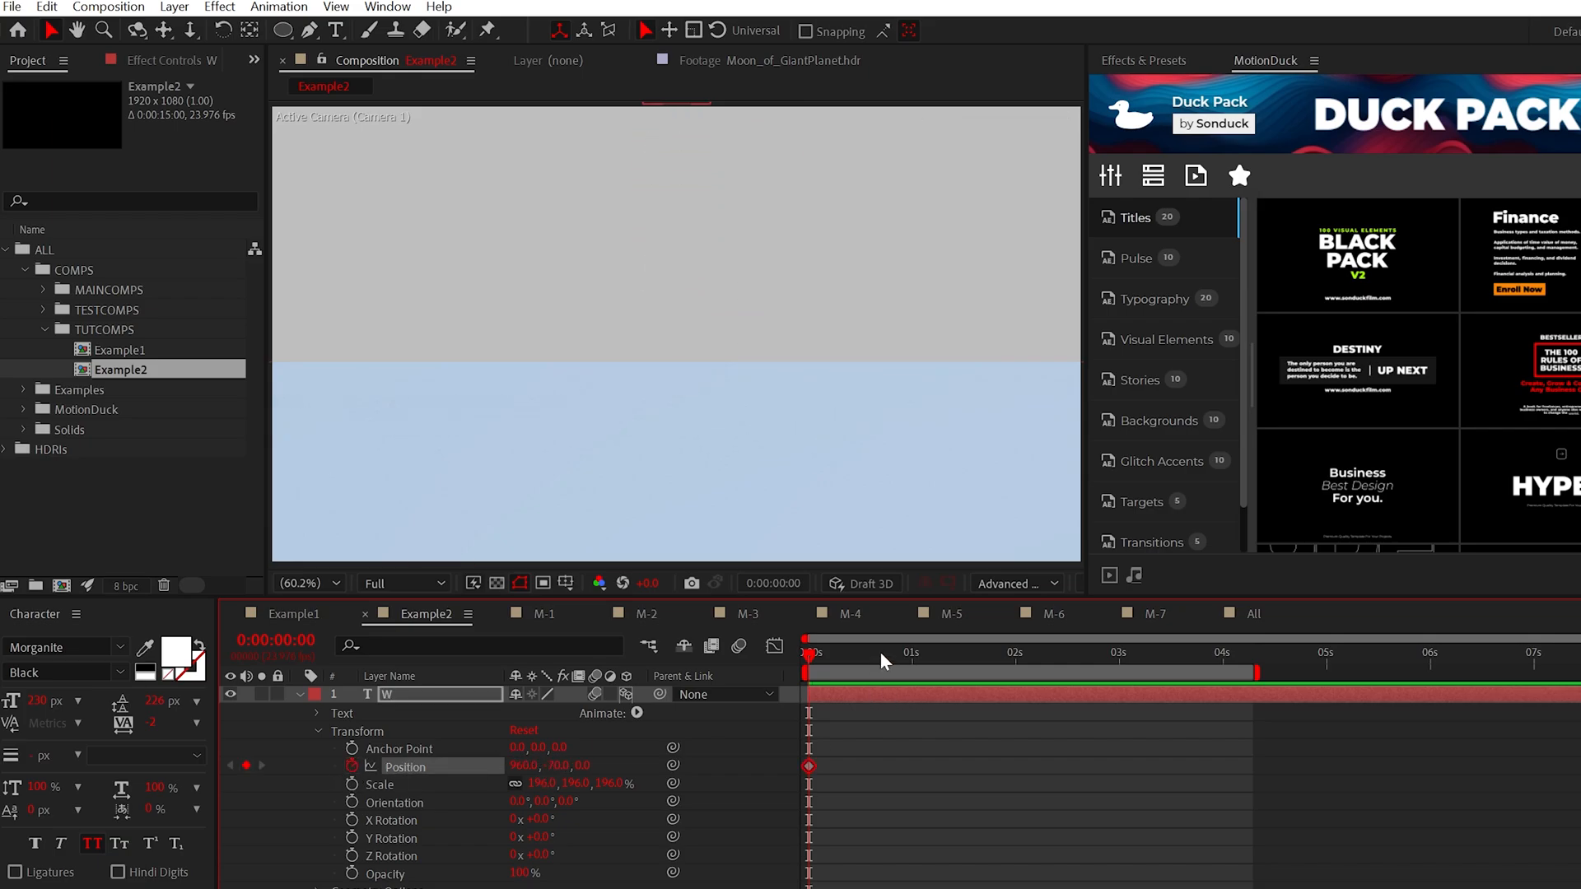